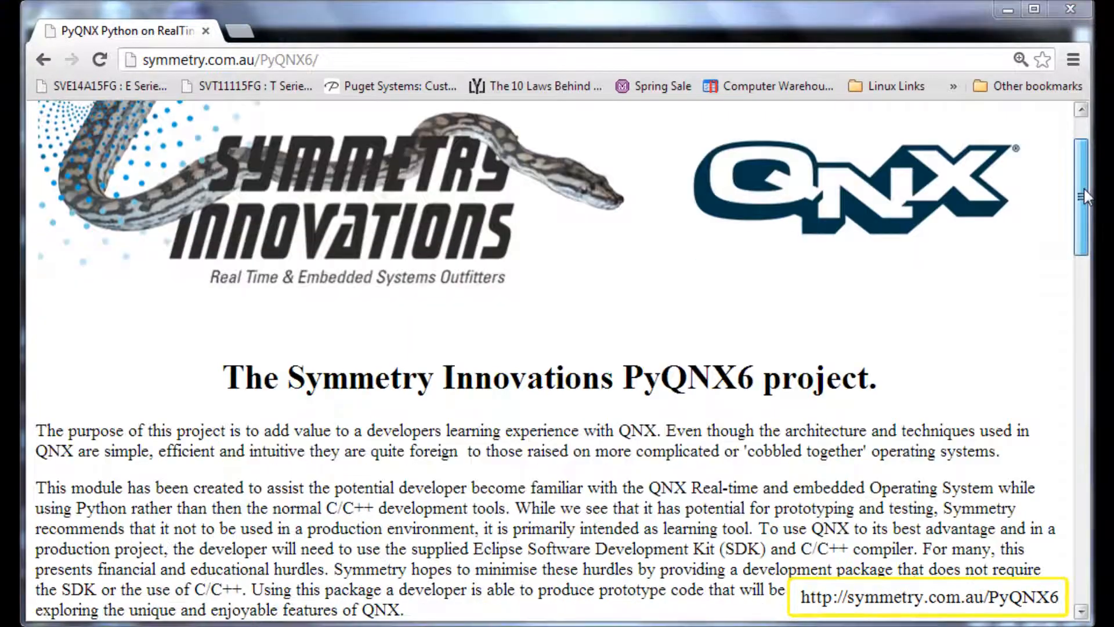
Scroll the PyQNX6 page past the modules list and documentation to Download & Installation.
{"action": "scroll", "scroll_direction": "down", "scroll_amount": 3}
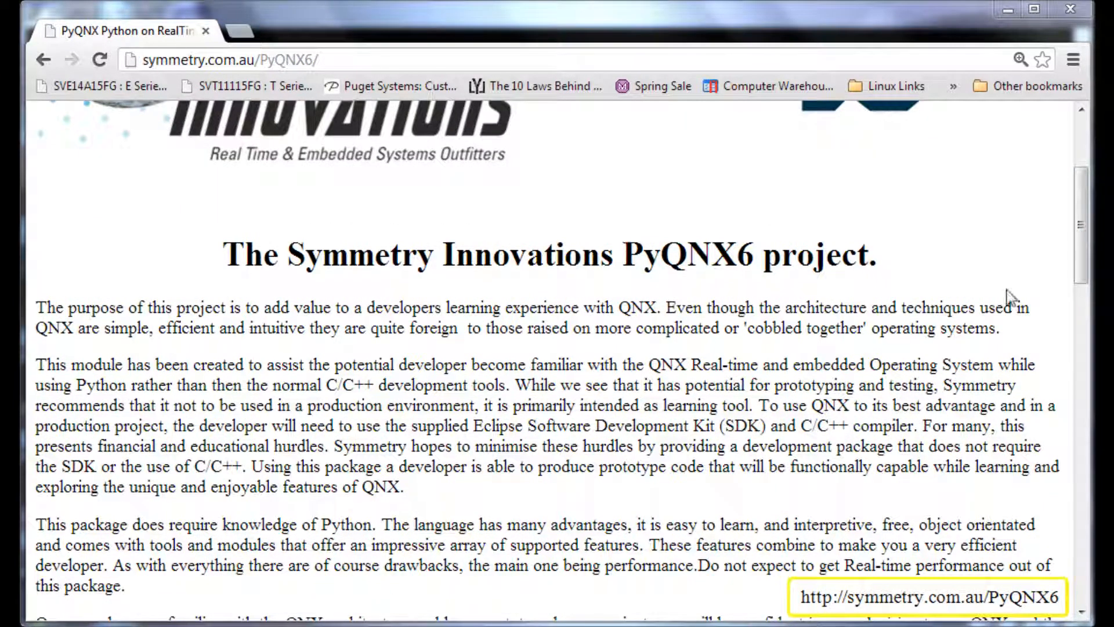
{"action": "scroll", "scroll_direction": "down", "scroll_amount": 3}
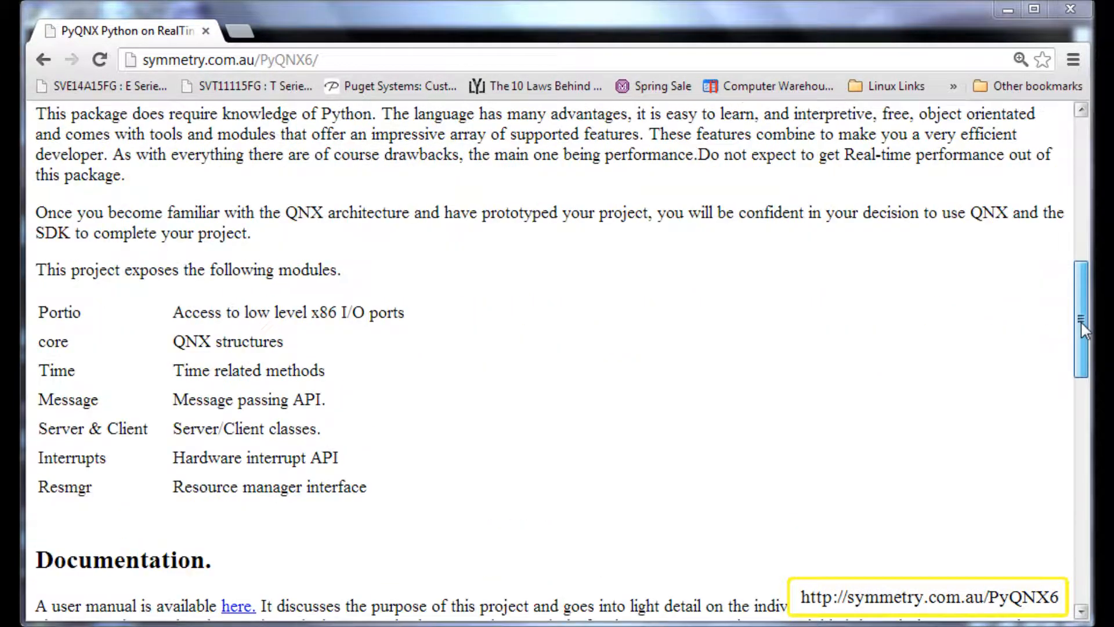
{"action": "scroll", "scroll_direction": "down", "scroll_amount": 3}
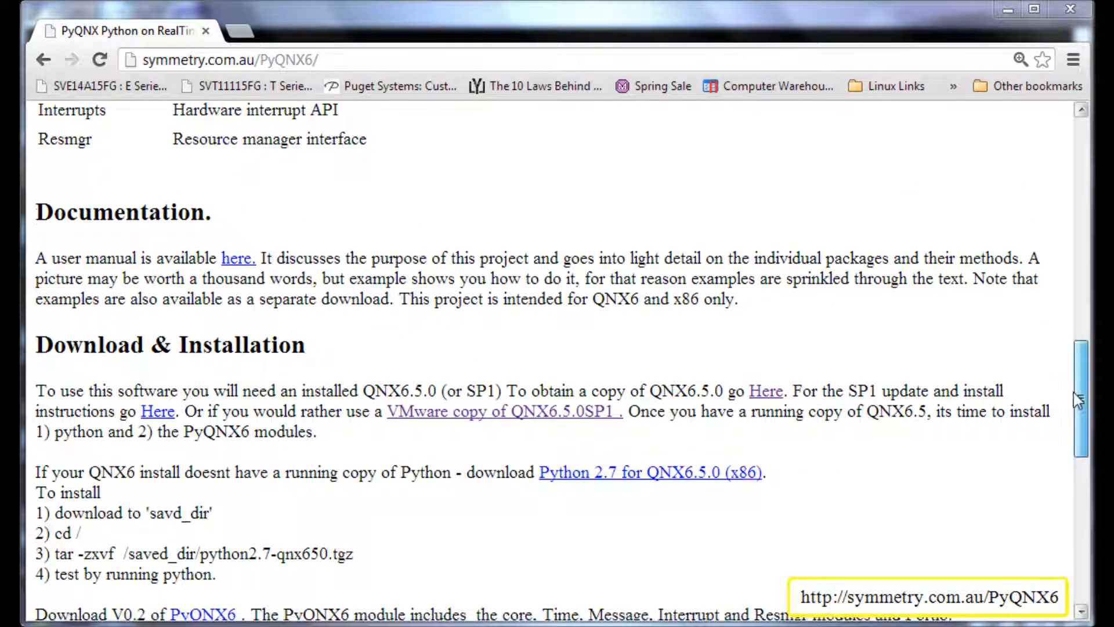
{"action": "scroll", "scroll_direction": "down", "scroll_amount": 3}
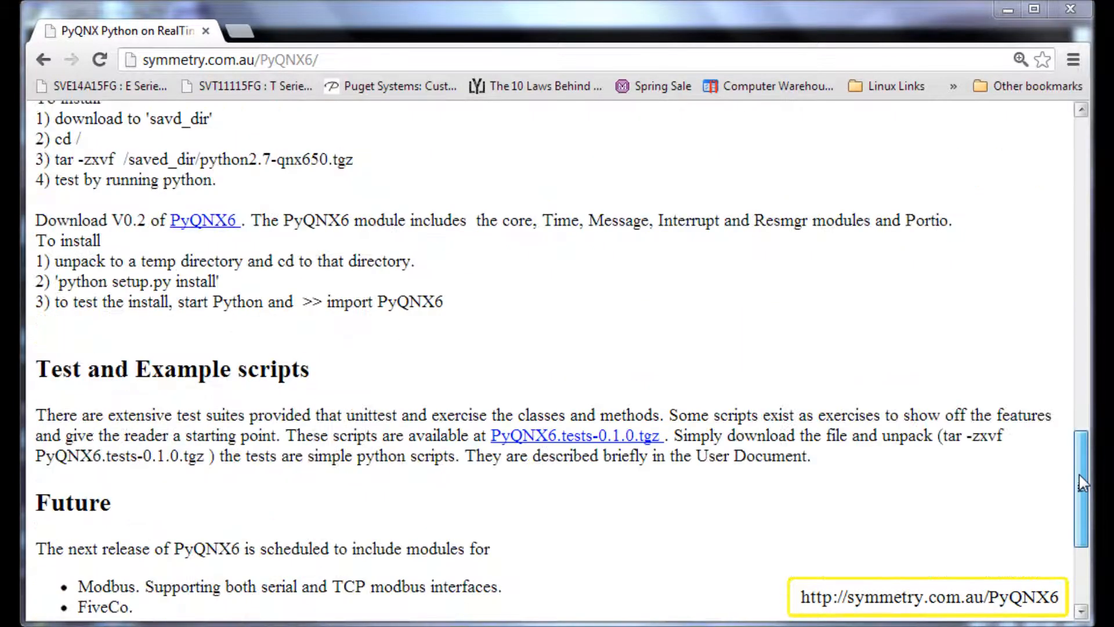
{"action": "scroll", "scroll_direction": "down", "scroll_amount": 3}
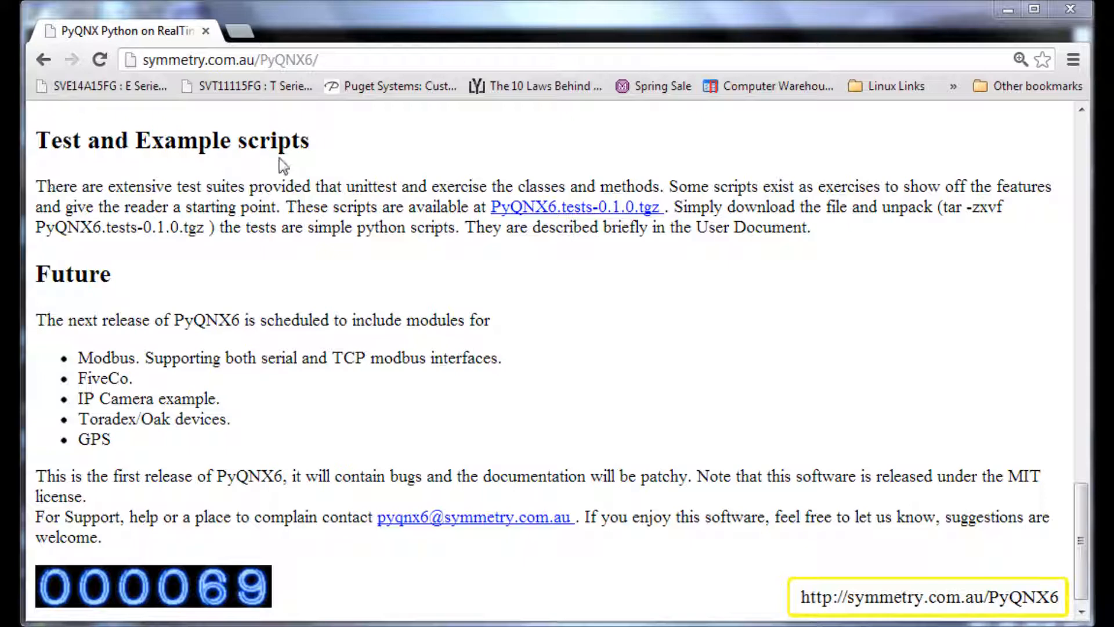
{"action": "mouse_move", "coordinate": [855, 281]}
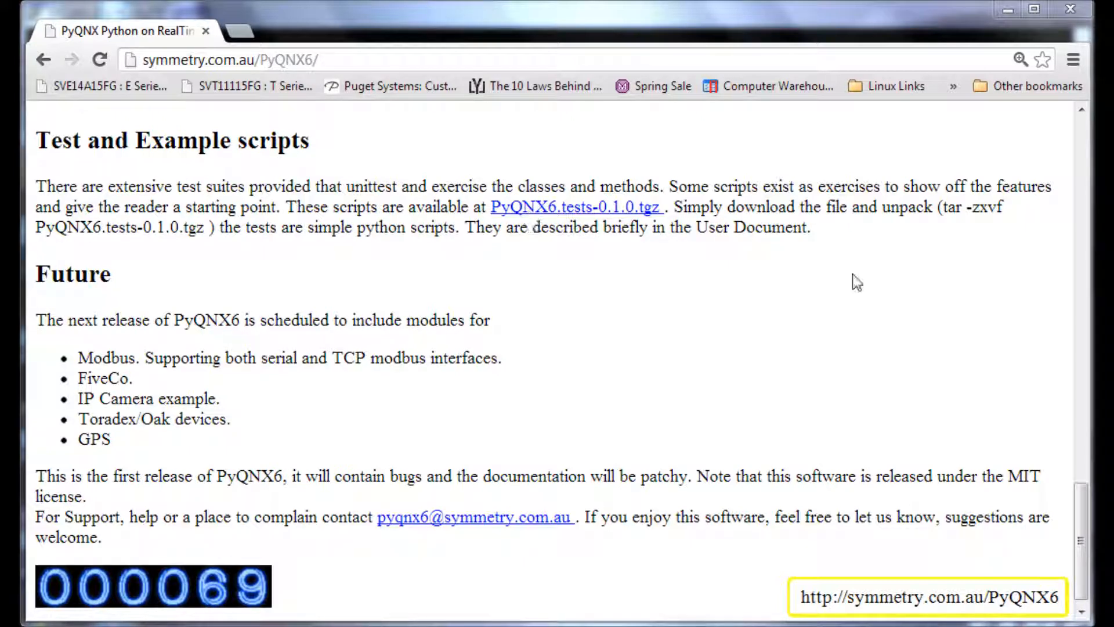
{"action": "scroll", "scroll_direction": "down", "scroll_amount": 3}
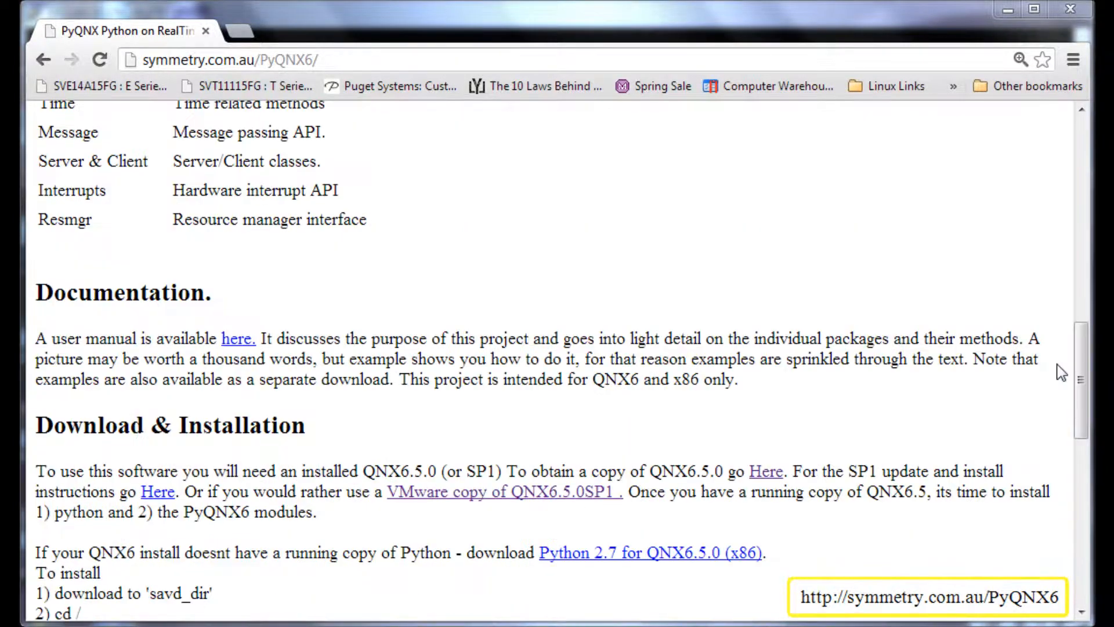
{"action": "scroll", "scroll_direction": "down", "scroll_amount": 3}
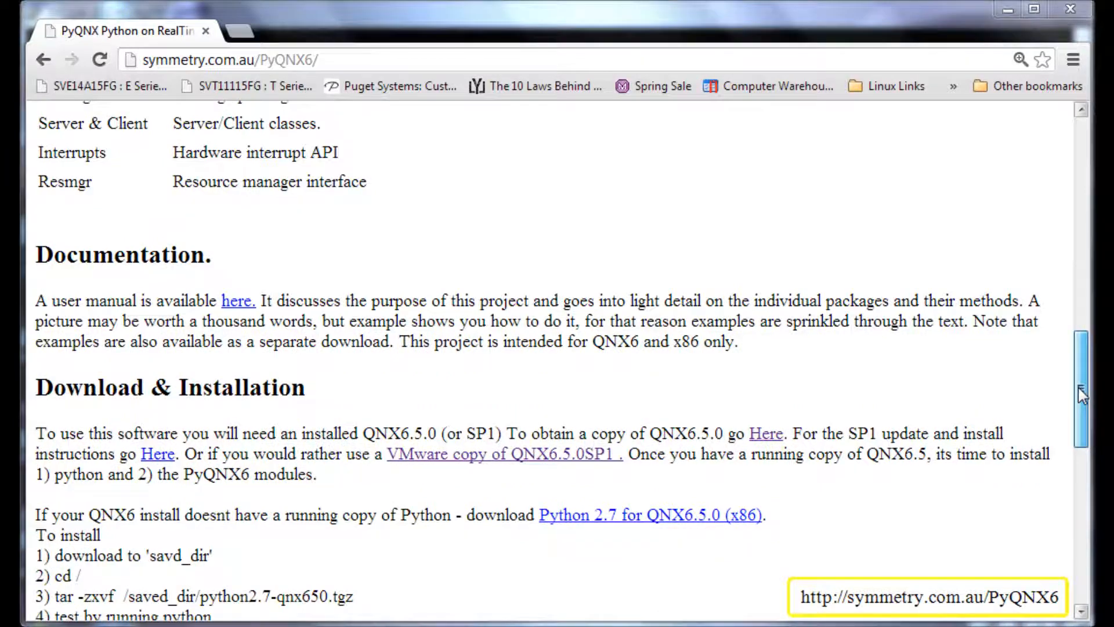
{"action": "scroll", "scroll_direction": "down", "scroll_amount": 3}
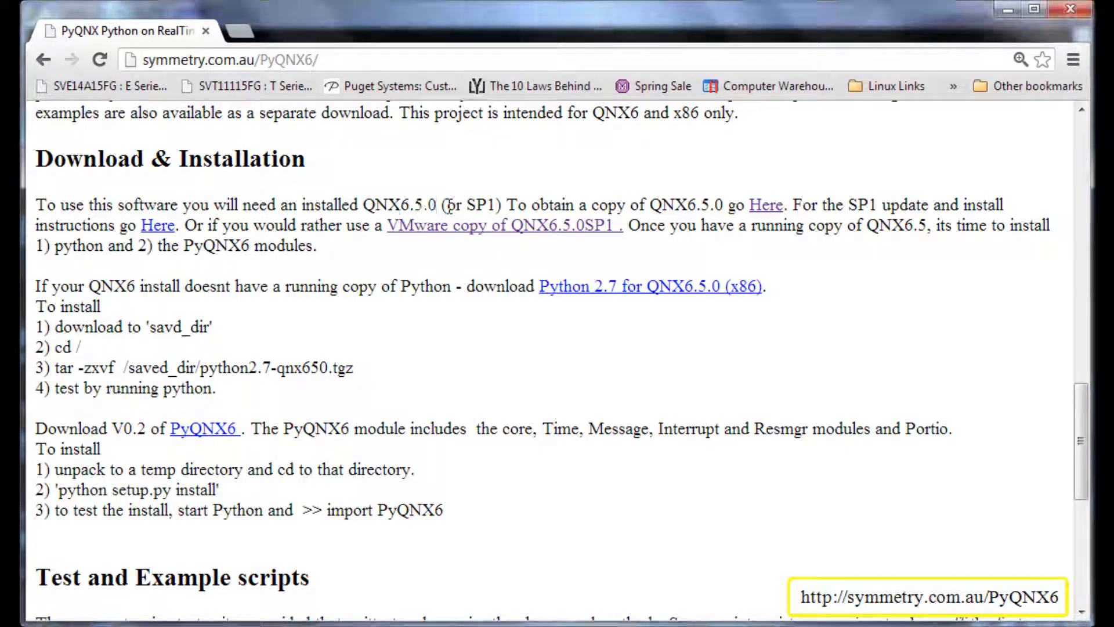
Highlight the 'or SP1' note and get link options for Python 2.7 for QNX6.5.0 (x86).
{"action": "double_click", "coordinate": [471, 204]}
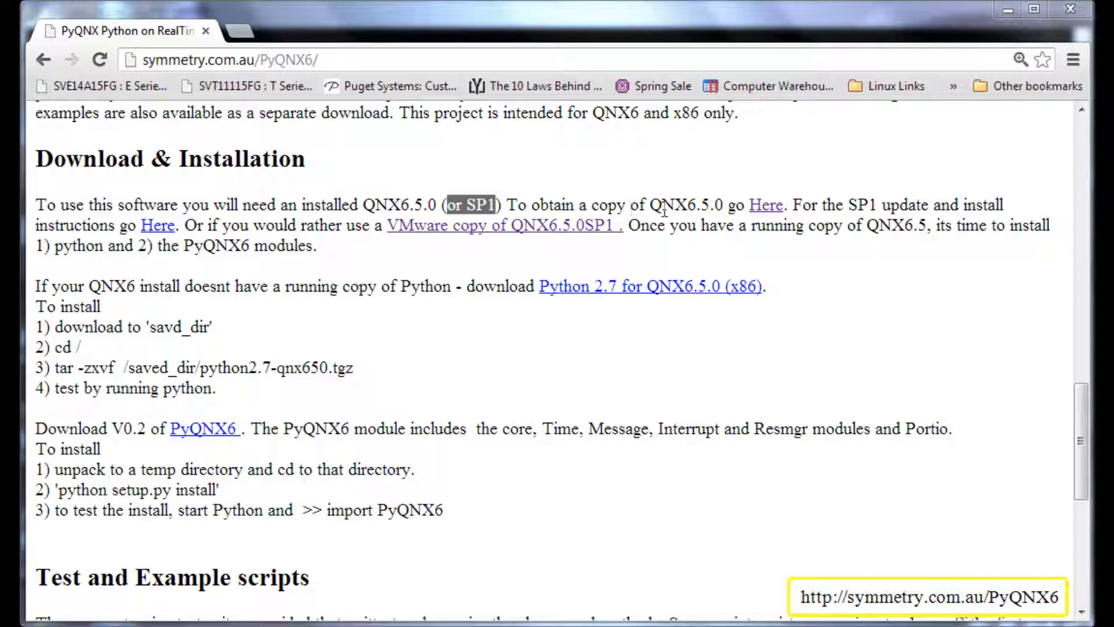
{"action": "mouse_move", "coordinate": [765, 206]}
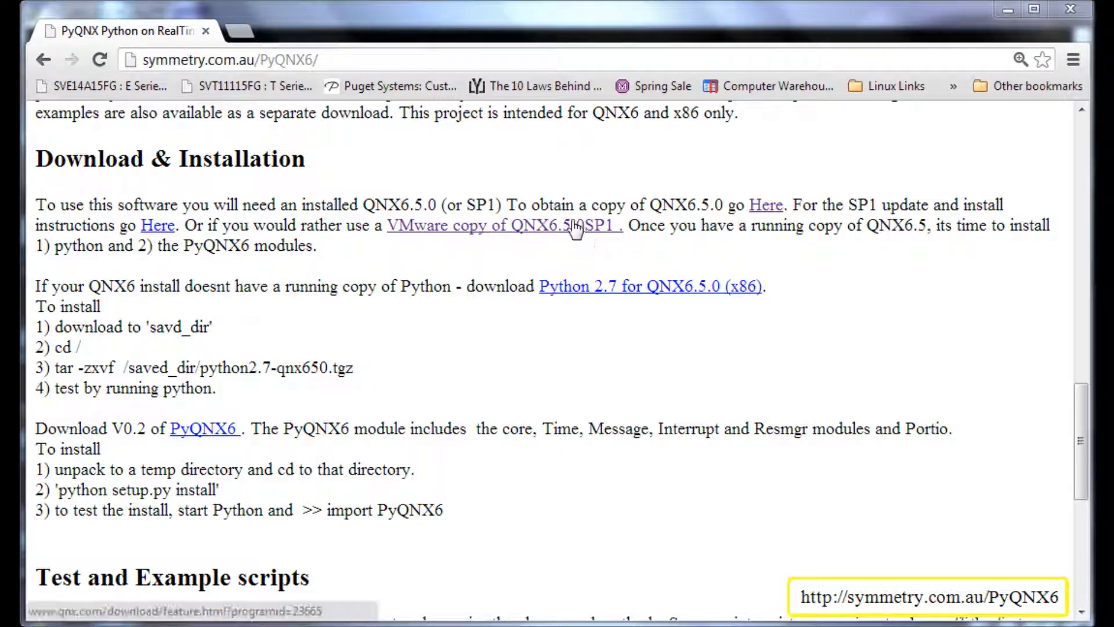
{"action": "mouse_move", "coordinate": [510, 308]}
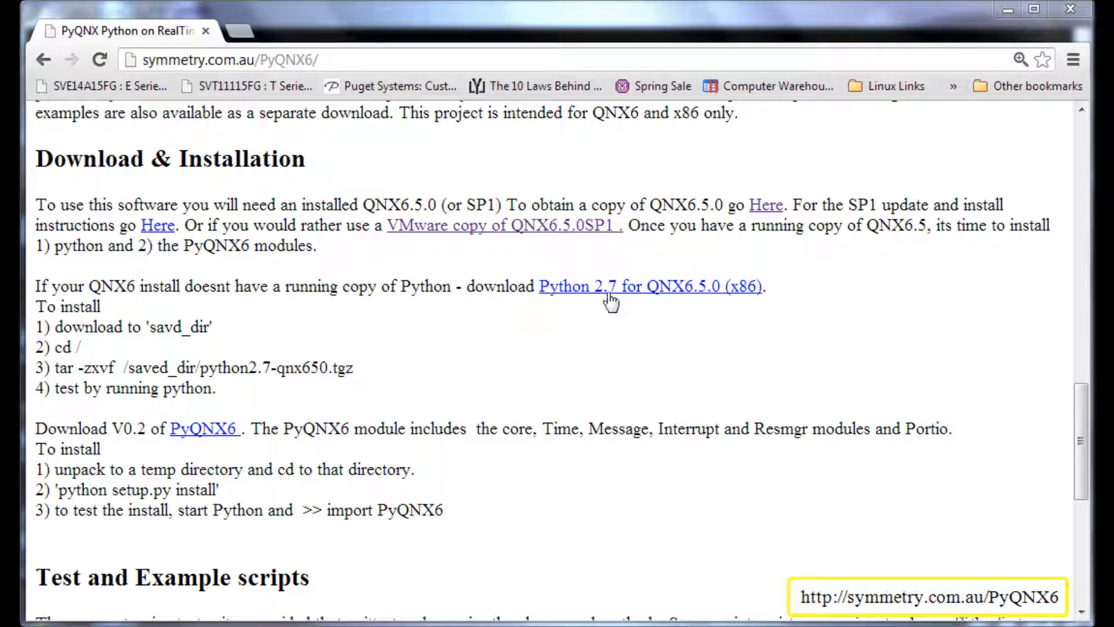
{"action": "left_click", "coordinate": [647, 286]}
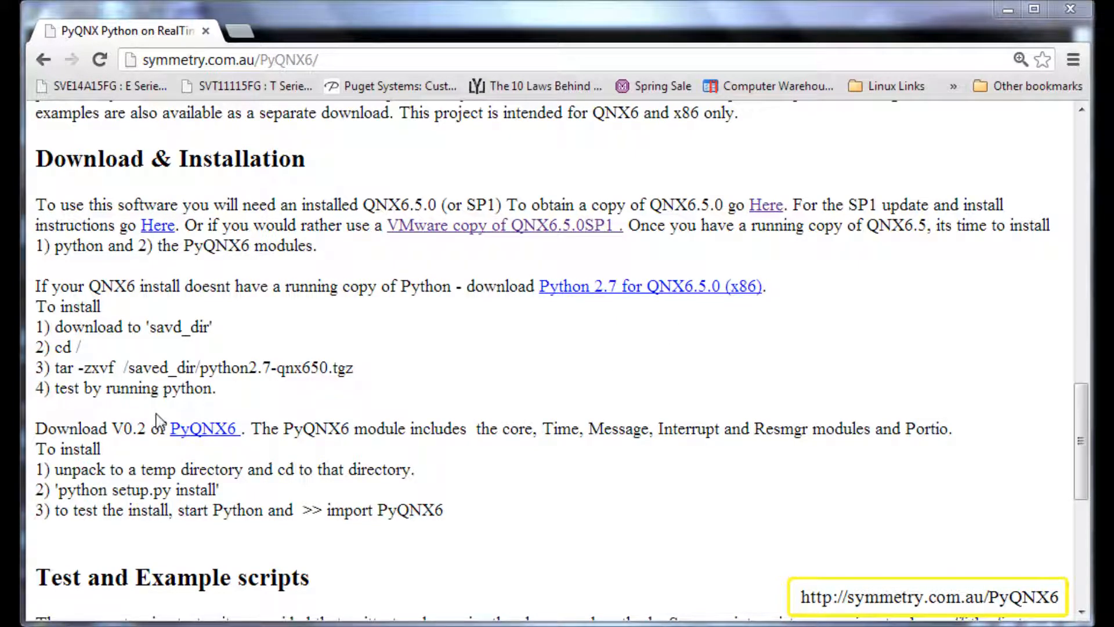
{"action": "double_click", "coordinate": [205, 428]}
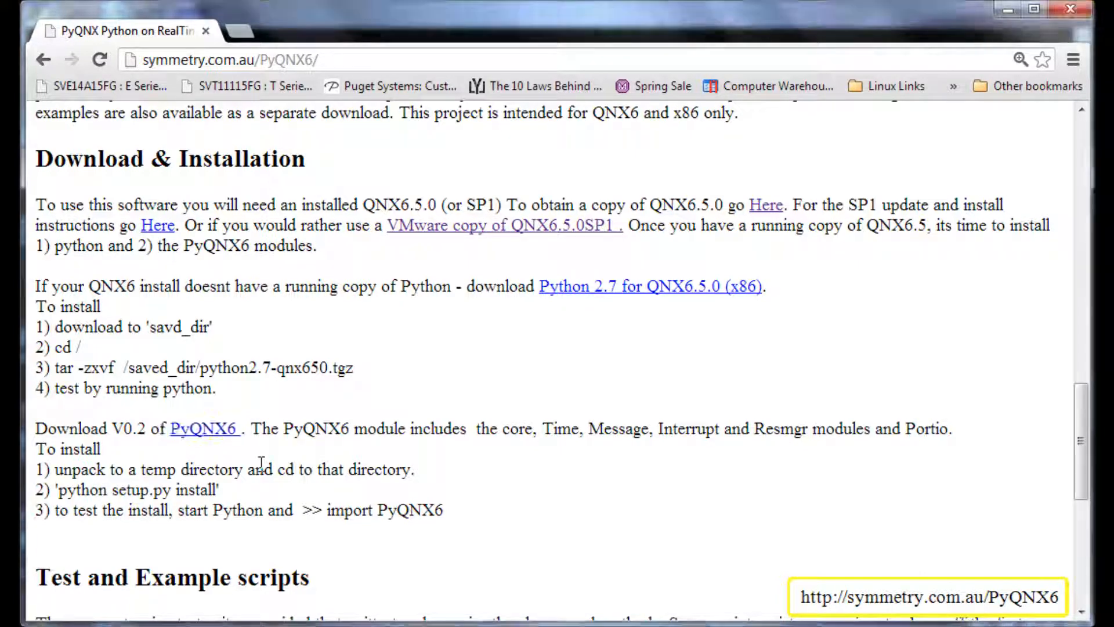
{"action": "mouse_move", "coordinate": [626, 355]}
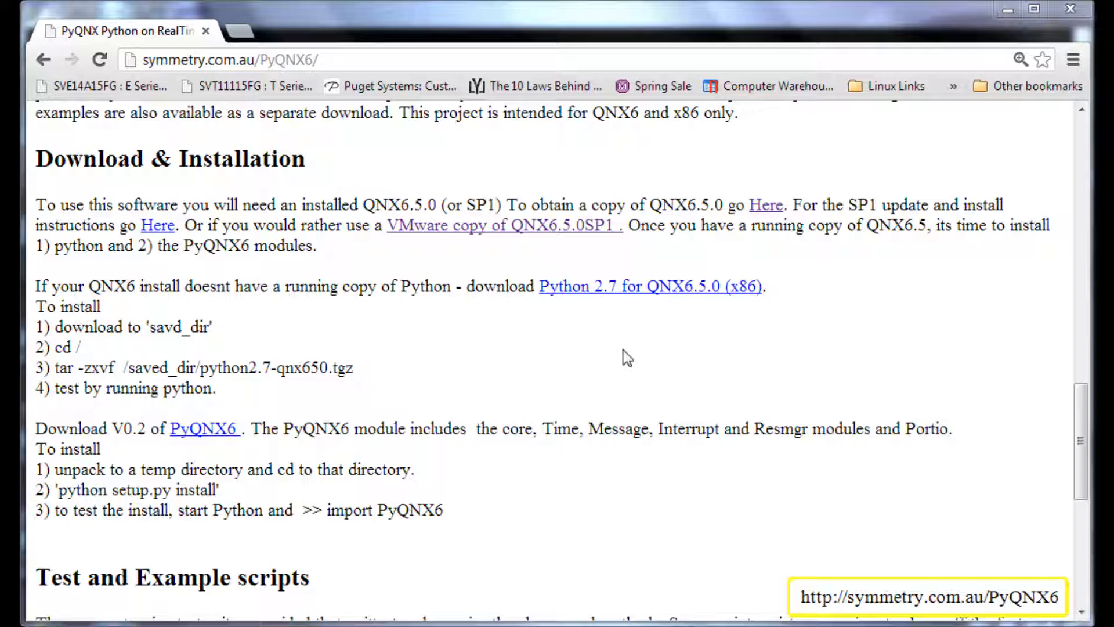
{"action": "mouse_move", "coordinate": [622, 288]}
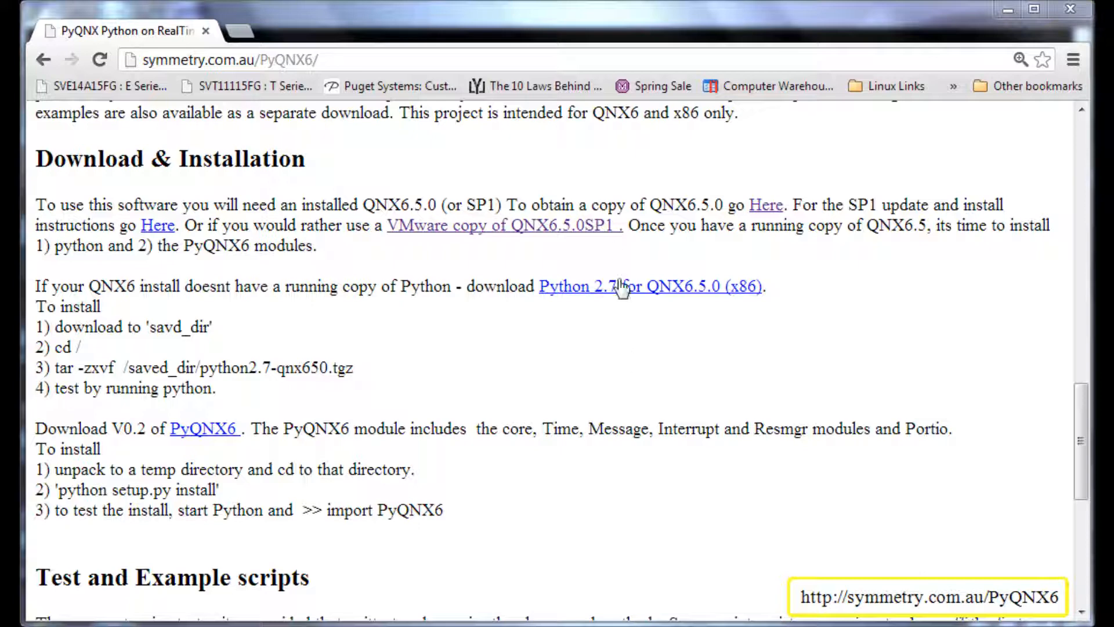
{"action": "right_click", "coordinate": [622, 287]}
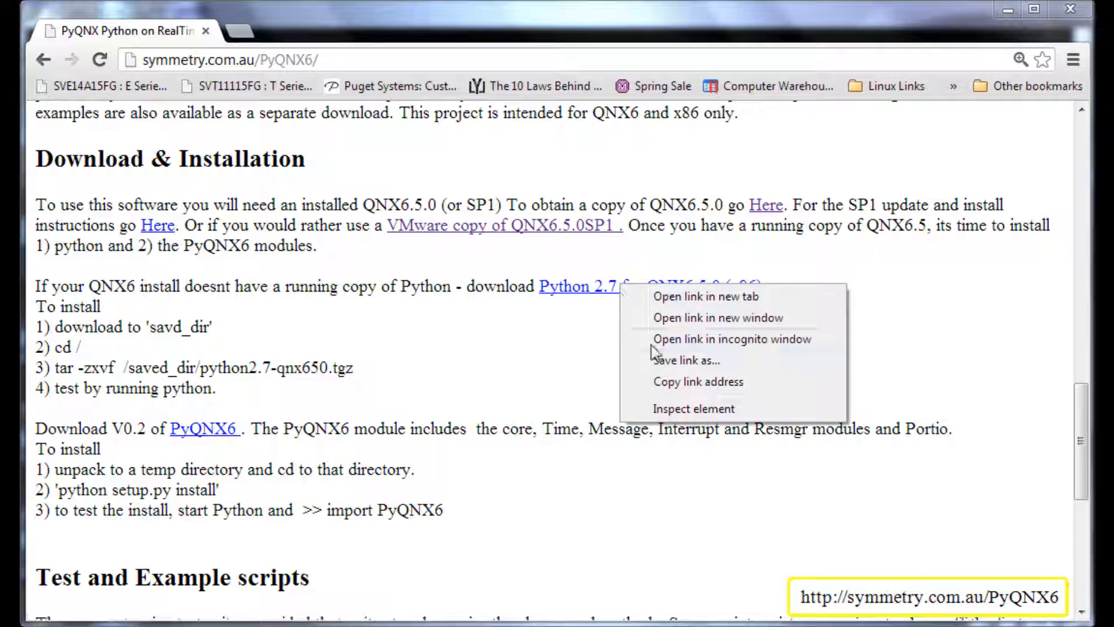
{"action": "mouse_move", "coordinate": [647, 363]}
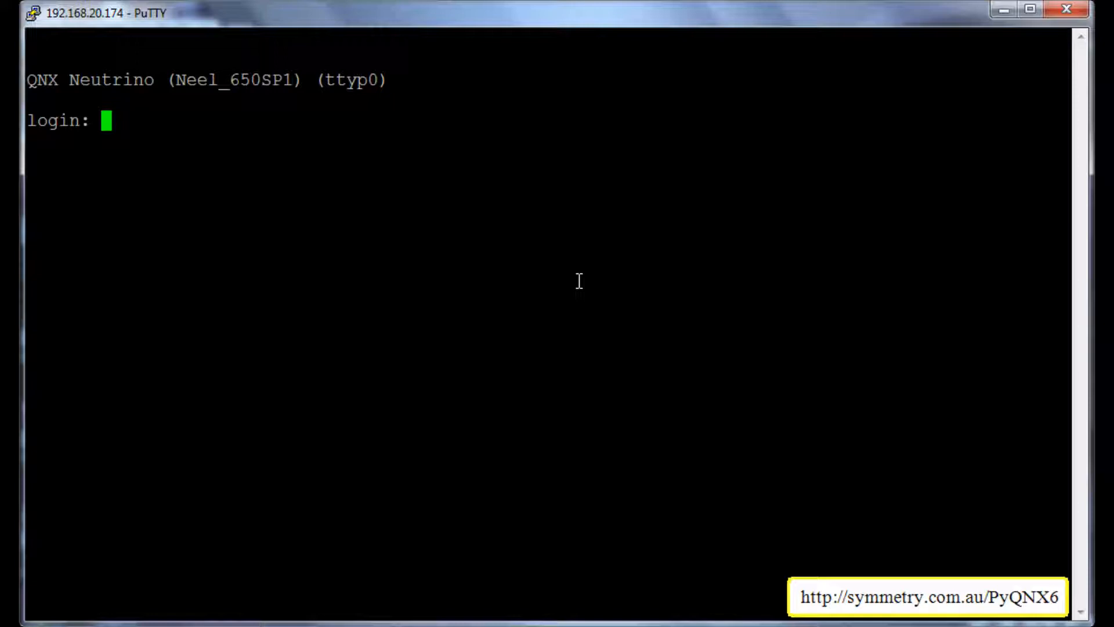
Log in as root, go to the filesystem root and list its contents.
{"action": "type", "text": "root"}
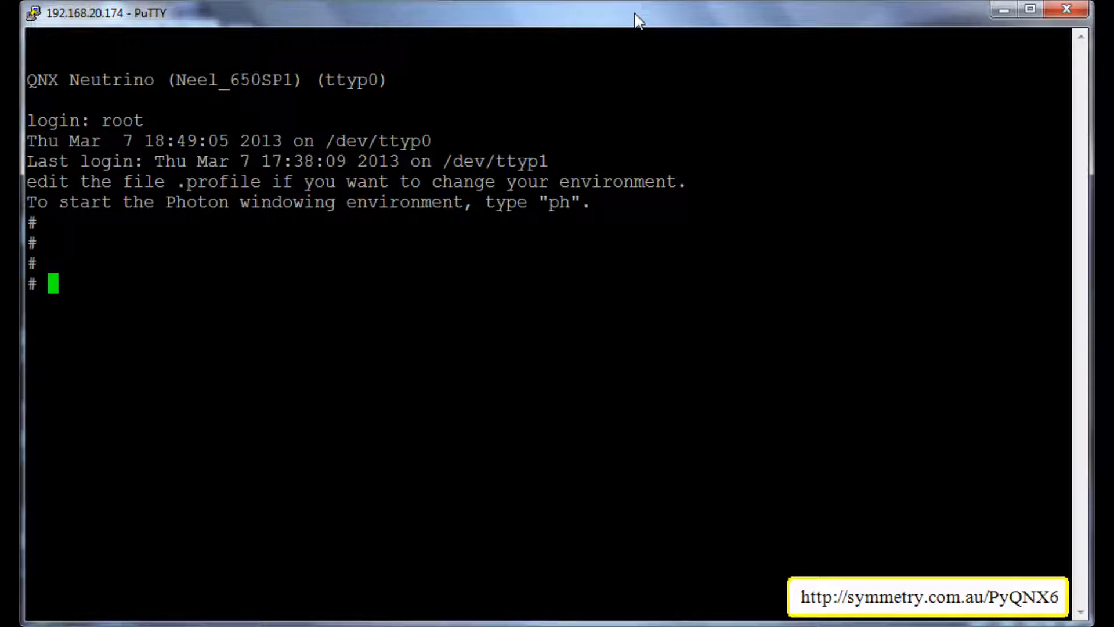
{"action": "type", "text": "cd /"}
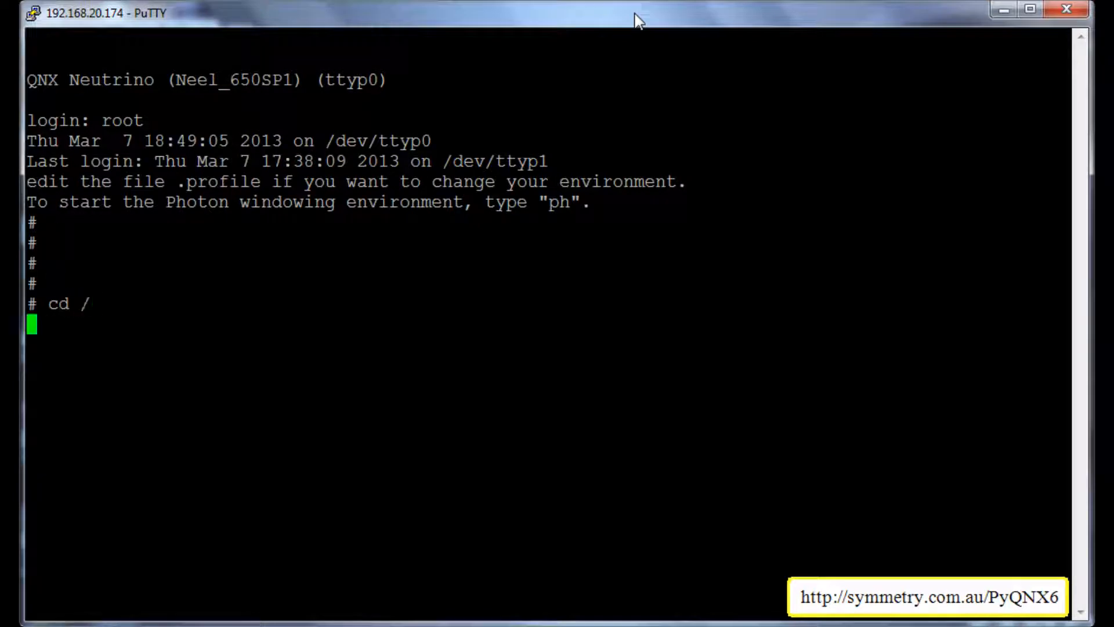
{"action": "type", "text": "ls"}
{"action": "type", "text": "mk"}
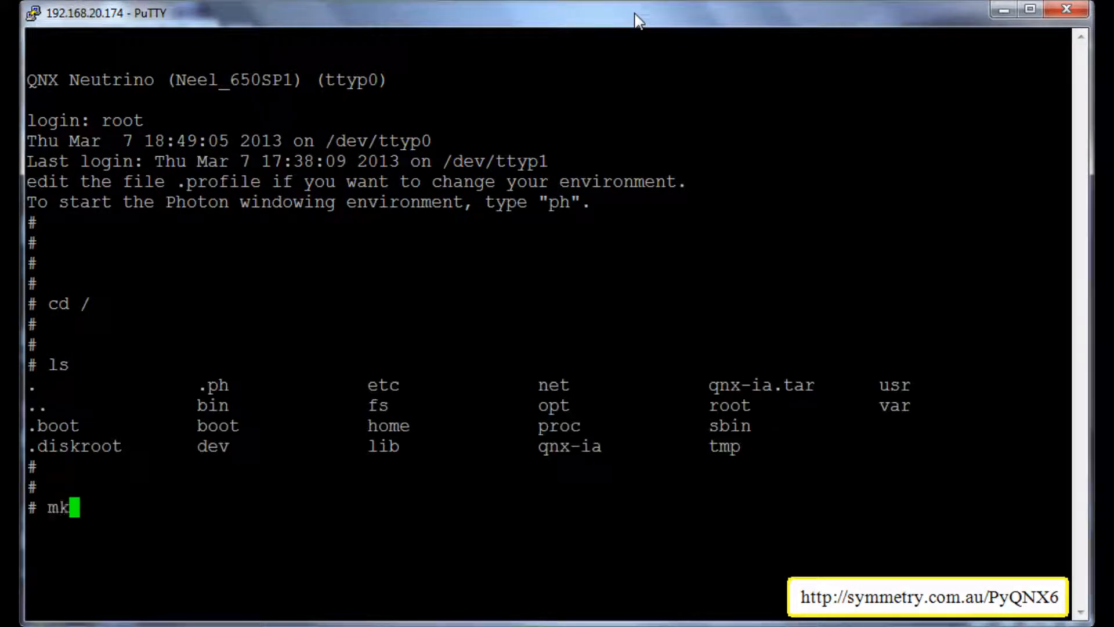
{"action": "type", "text": "dir"}
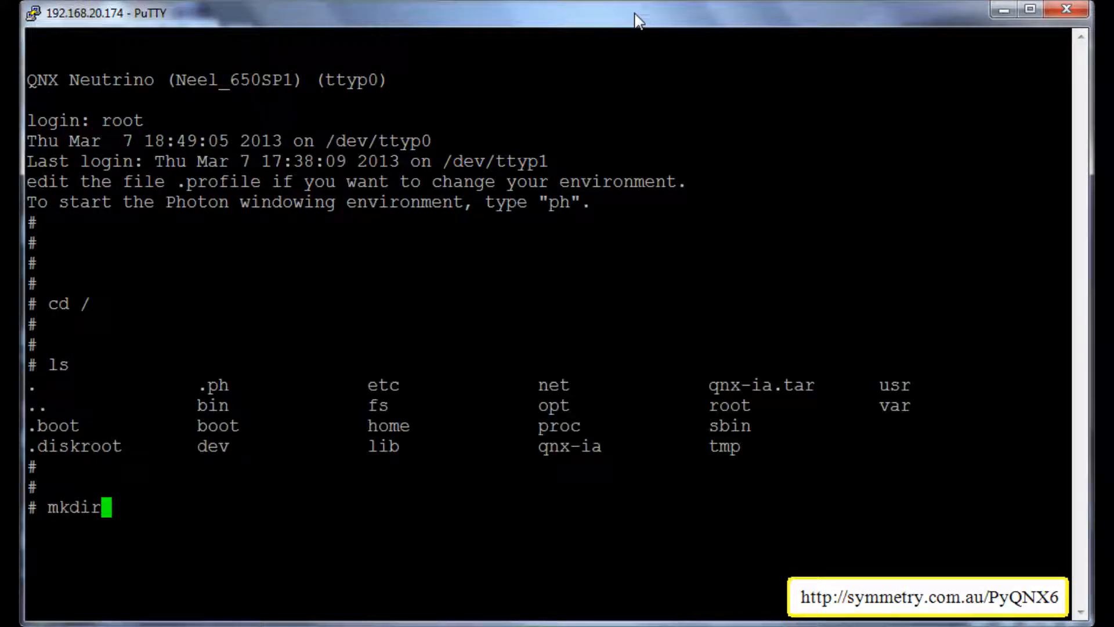
Make a pyqnx6 directory, move into it and begin an ftp command.
{"action": "type", "text": "pyqnx"}
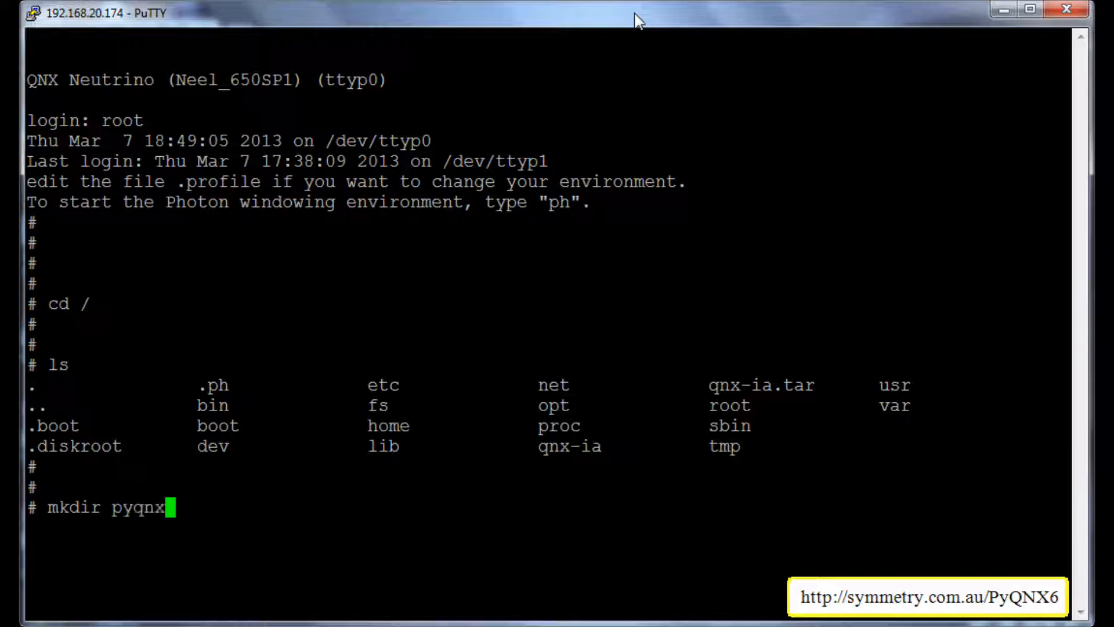
{"action": "type", "text": "6"}
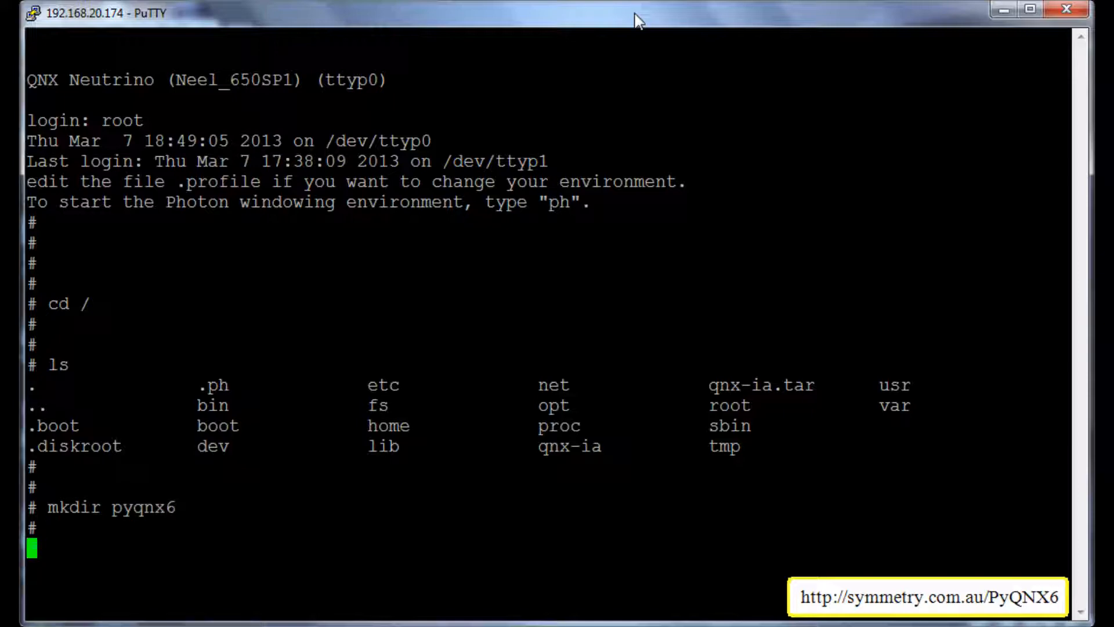
{"action": "type", "text": "cd"}
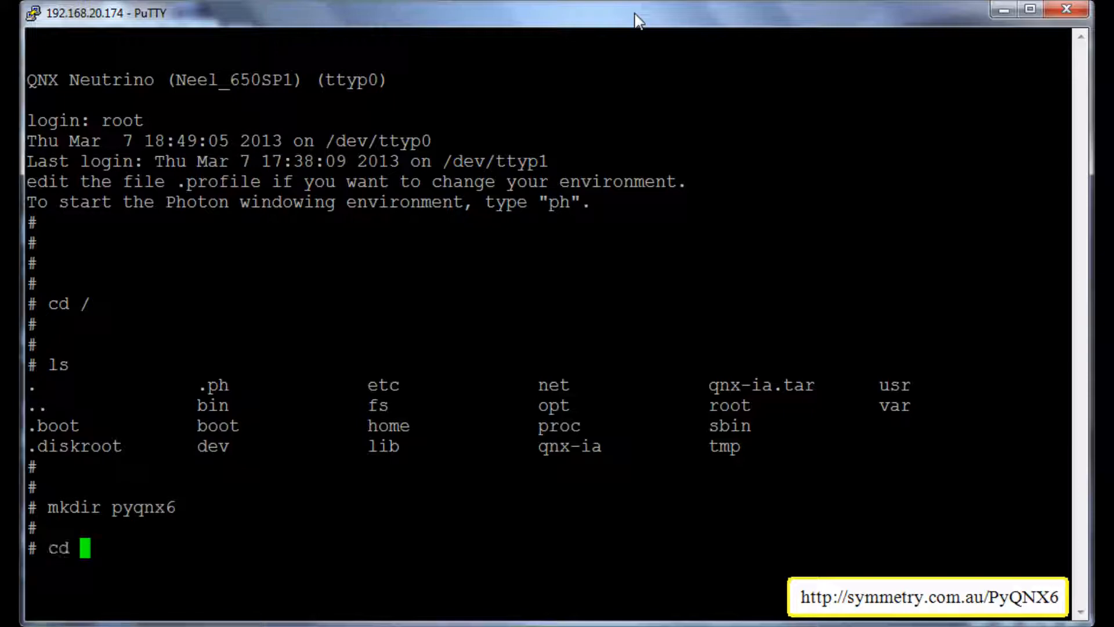
{"action": "type", "text": "pyqnx6/"}
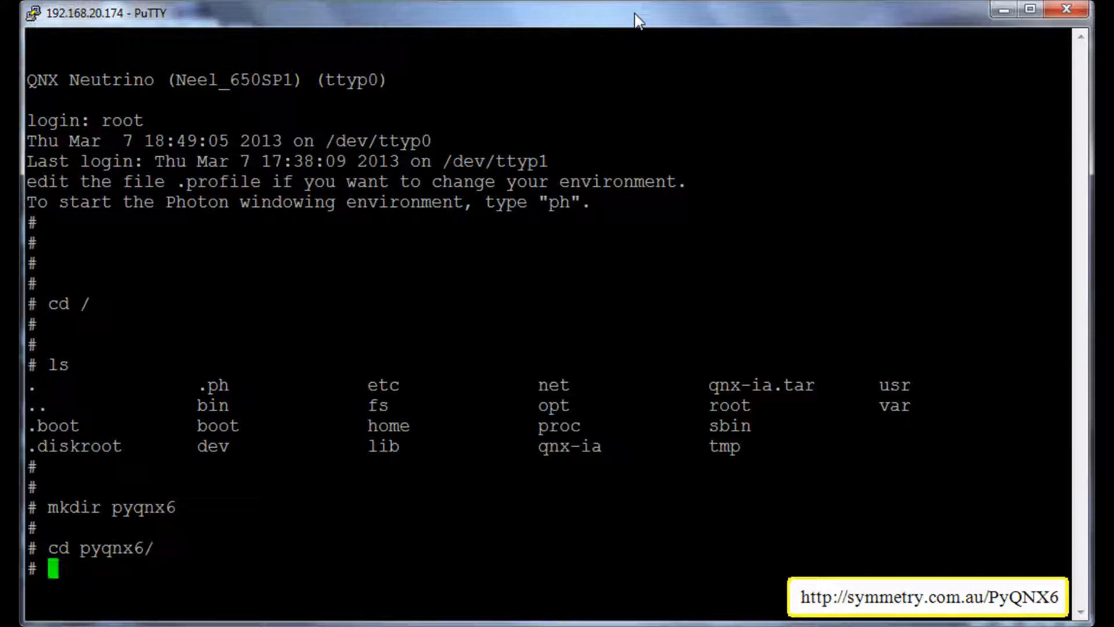
{"action": "type", "text": "ftp"}
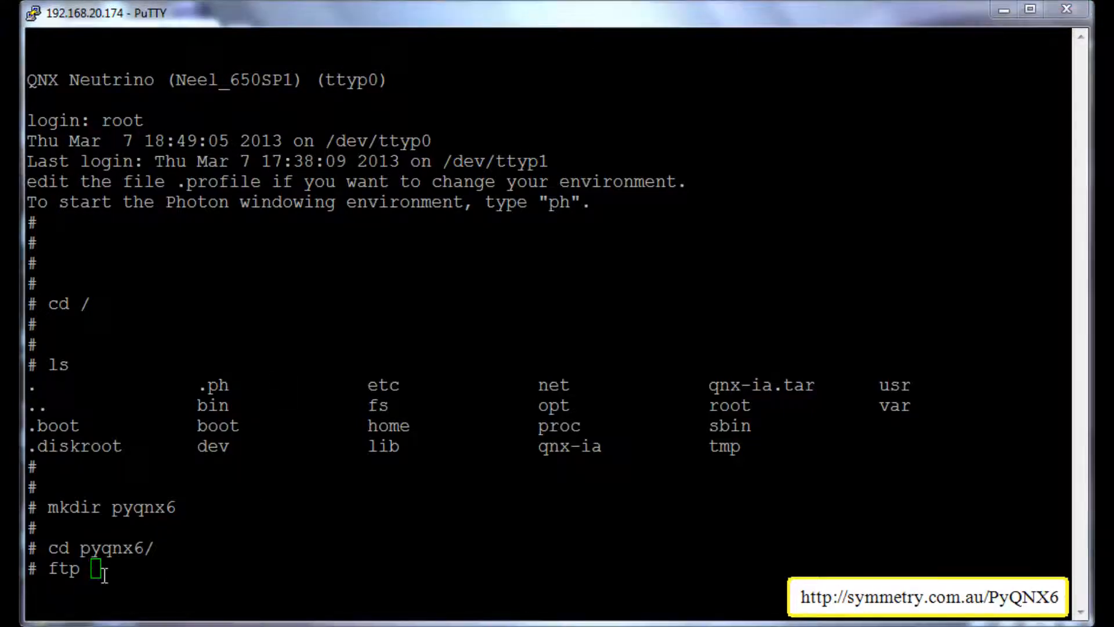
{"action": "type", "text": "http://symmetry.com.au/PyQNX6/ReleaseV0.1.0/python2.7-qnx650.tgz"}
{"action": "type", "text": "cle"}
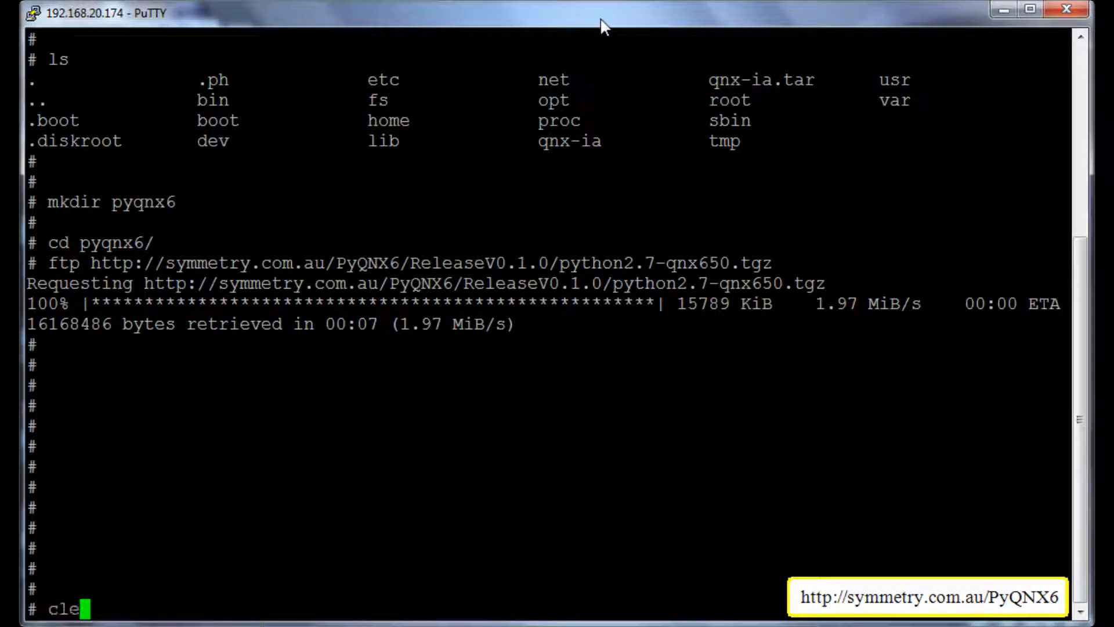
{"action": "type", "text": "ar"}
{"action": "type", "text": "ls"}
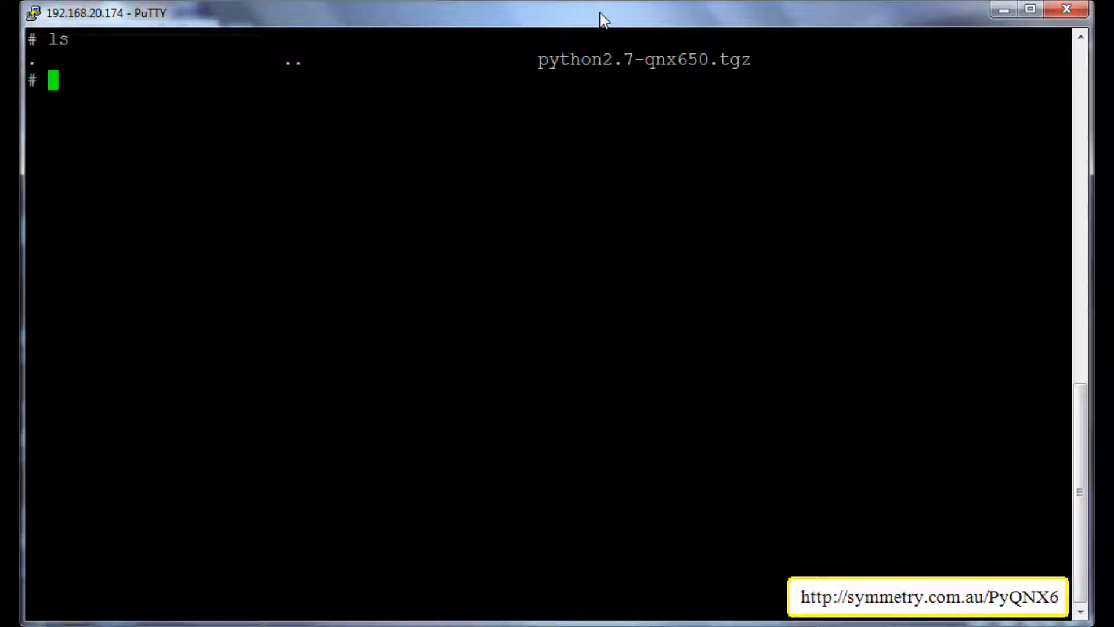
From / run tar -zxvf /pyqnx6/python2.7-qnx650.tgz to extract Python into the root filesystem.
{"action": "type", "text": "cd /"}
{"action": "type", "text": "ta"}
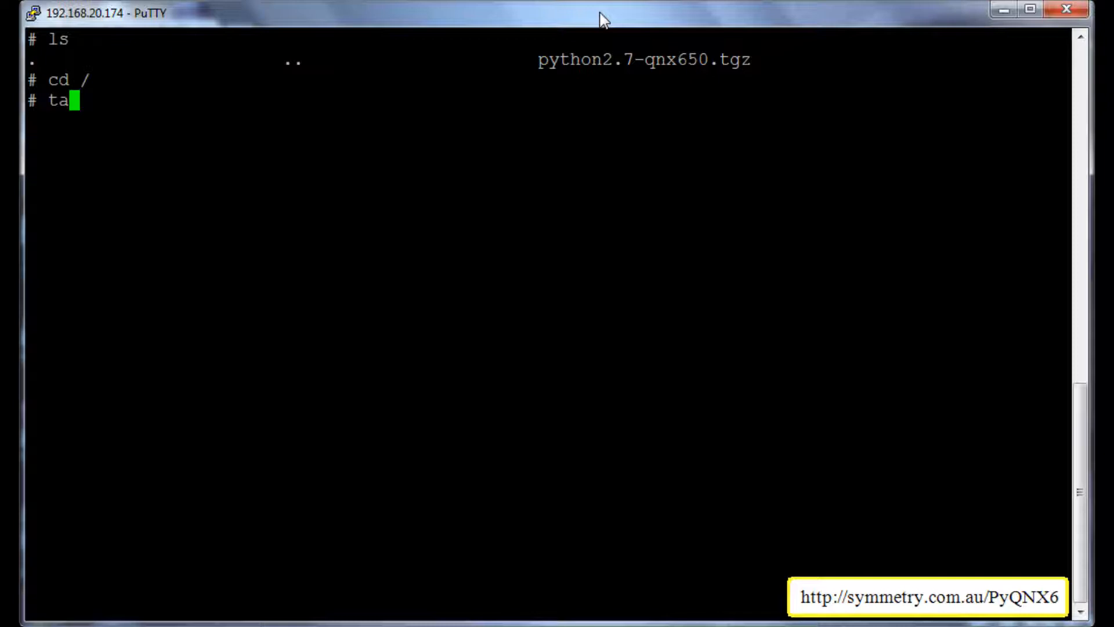
{"action": "type", "text": "r"}
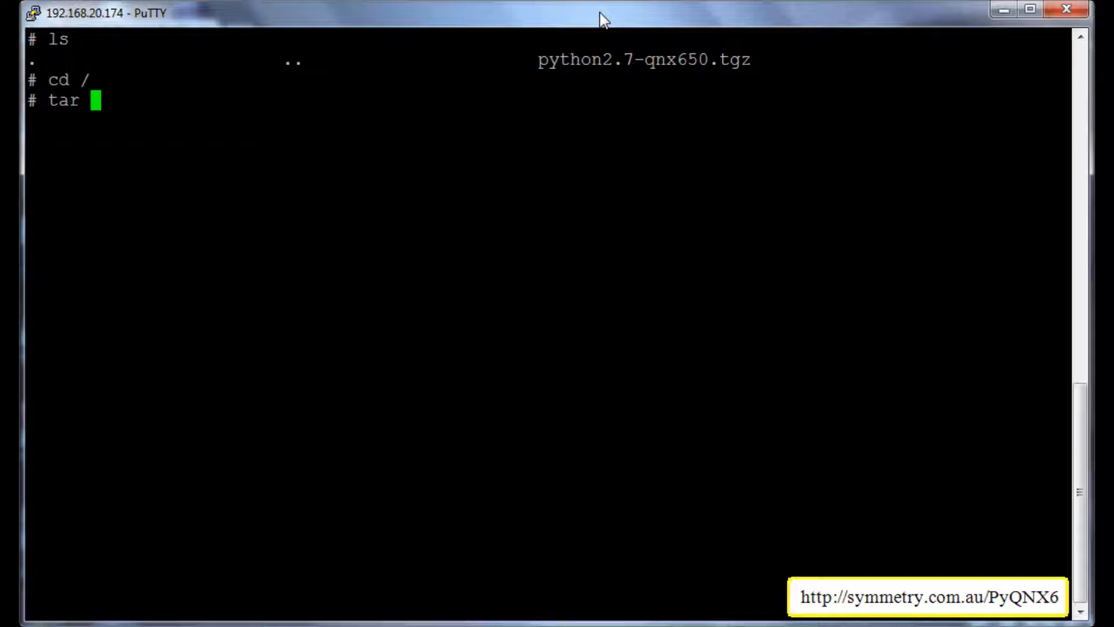
{"action": "type", "text": "-z"}
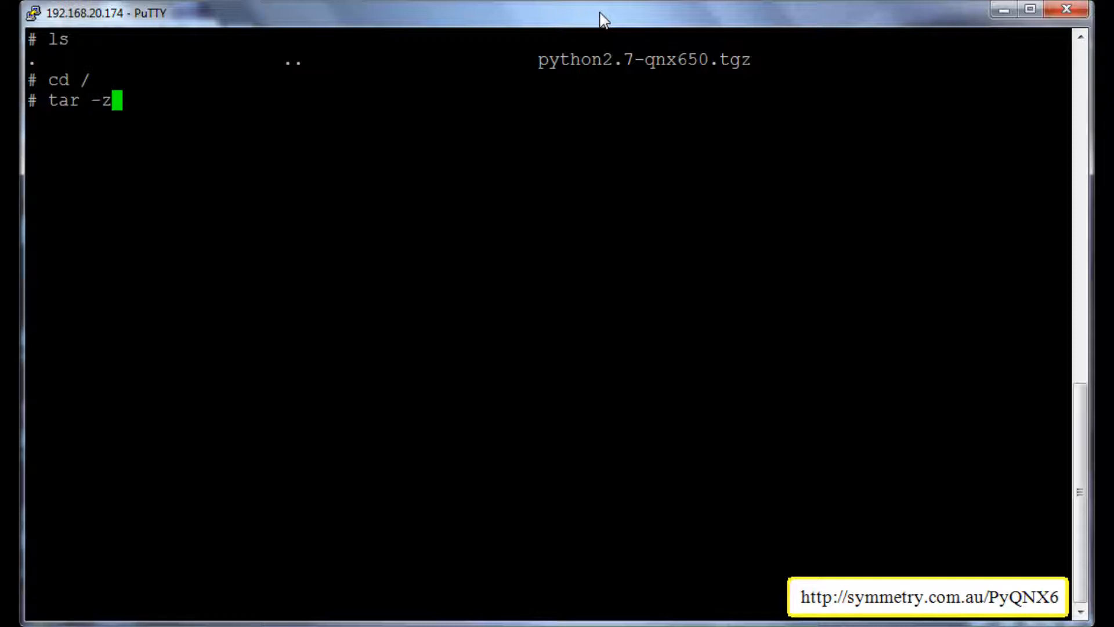
{"action": "type", "text": "xvf /py"}
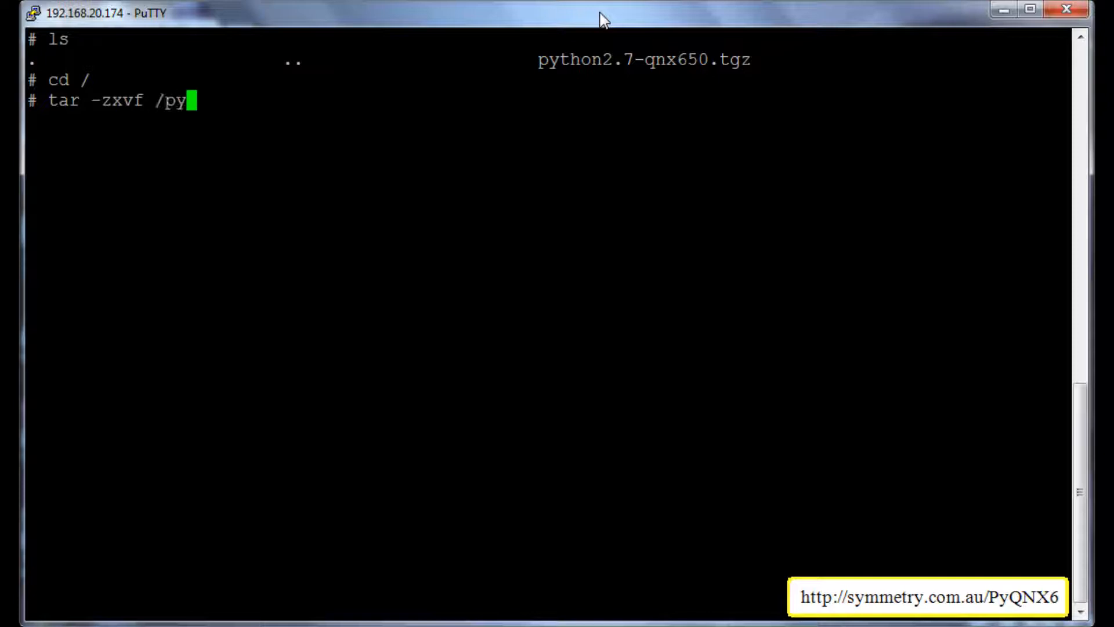
{"action": "type", "text": "qnx6/python2.7-qnx650.tgz"}
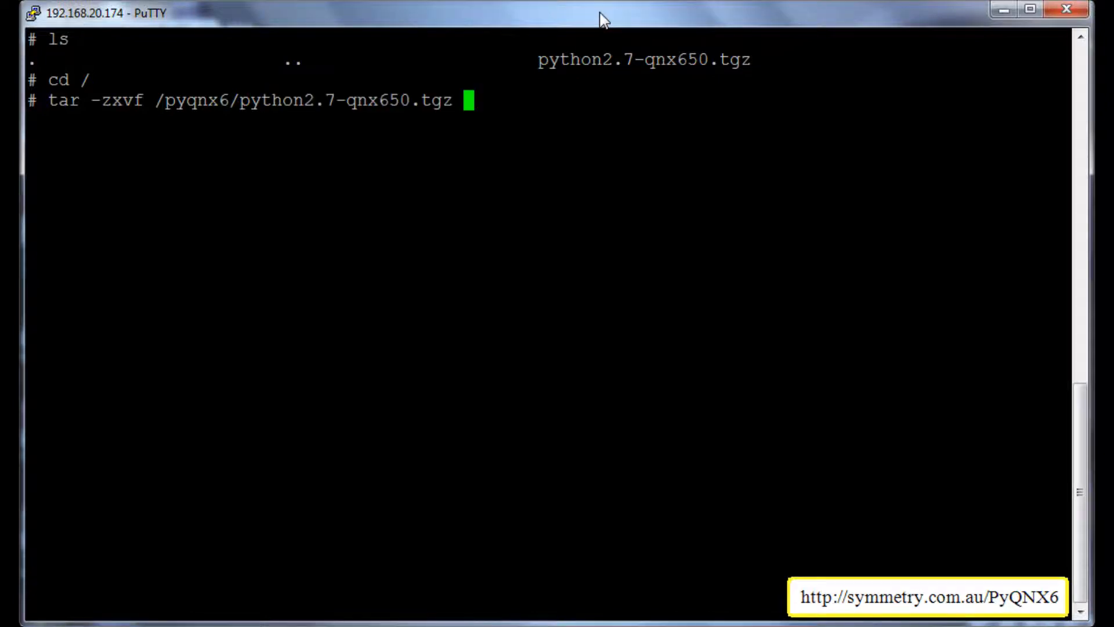
{"action": "key", "text": "Return"}
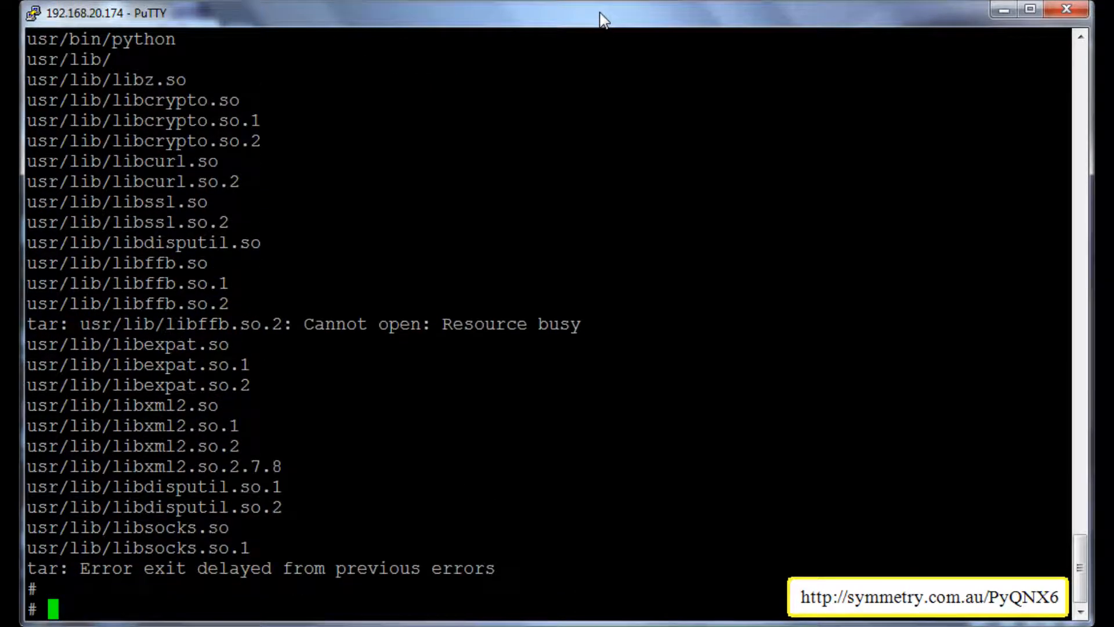
{"action": "type", "text": "p"}
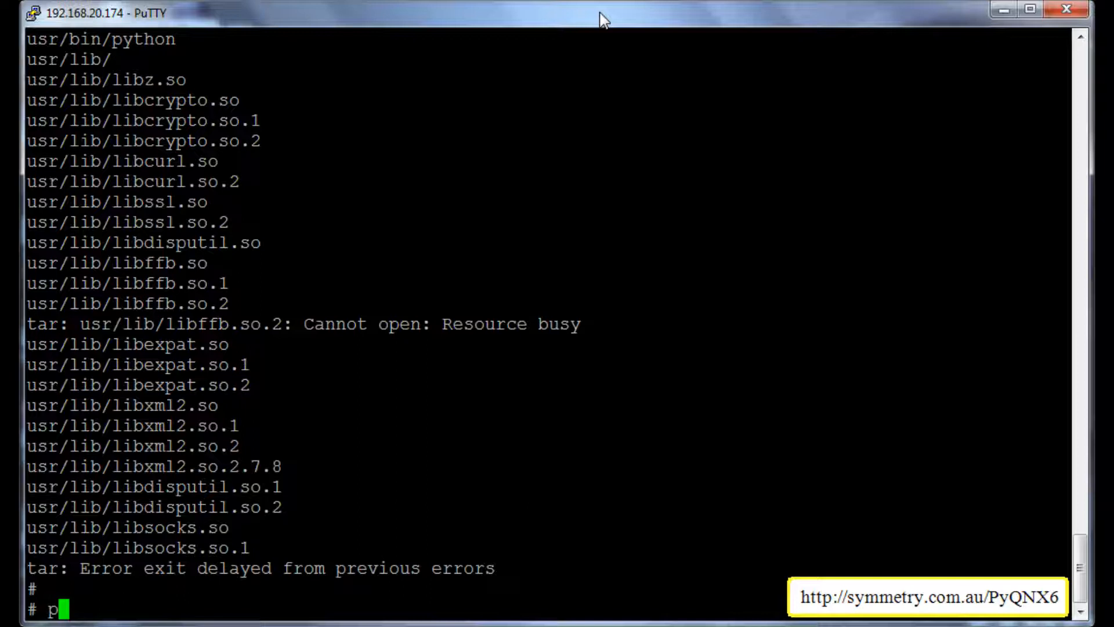
Run python to see the 2.7.2 banner, then begin exit().
{"action": "type", "text": "y"}
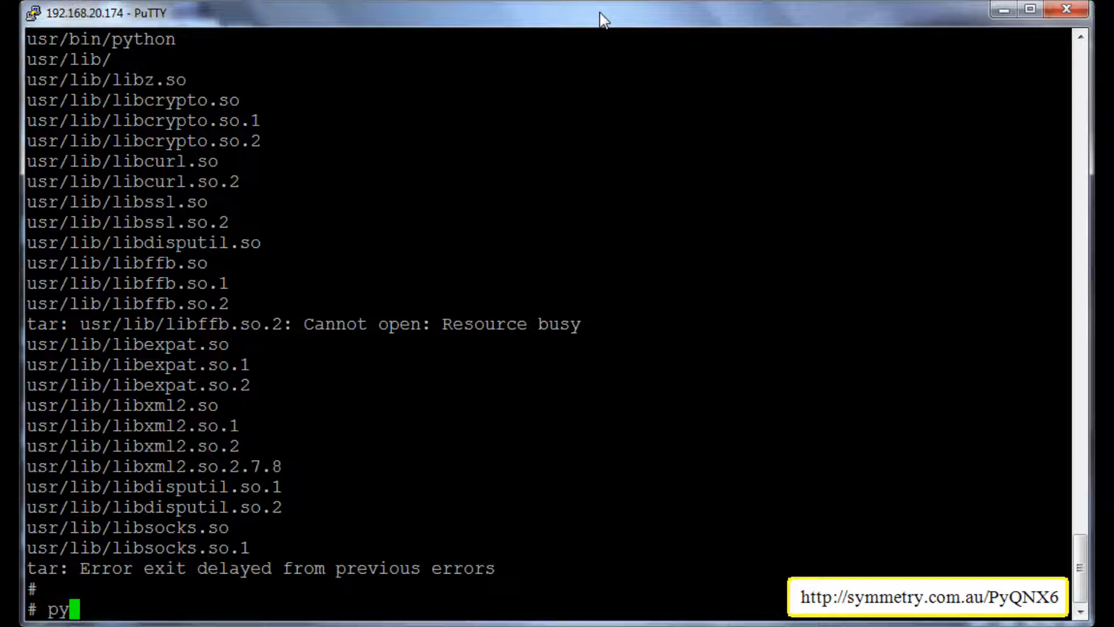
{"action": "type", "text": "thon"}
{"action": "type", "text": "ex"}
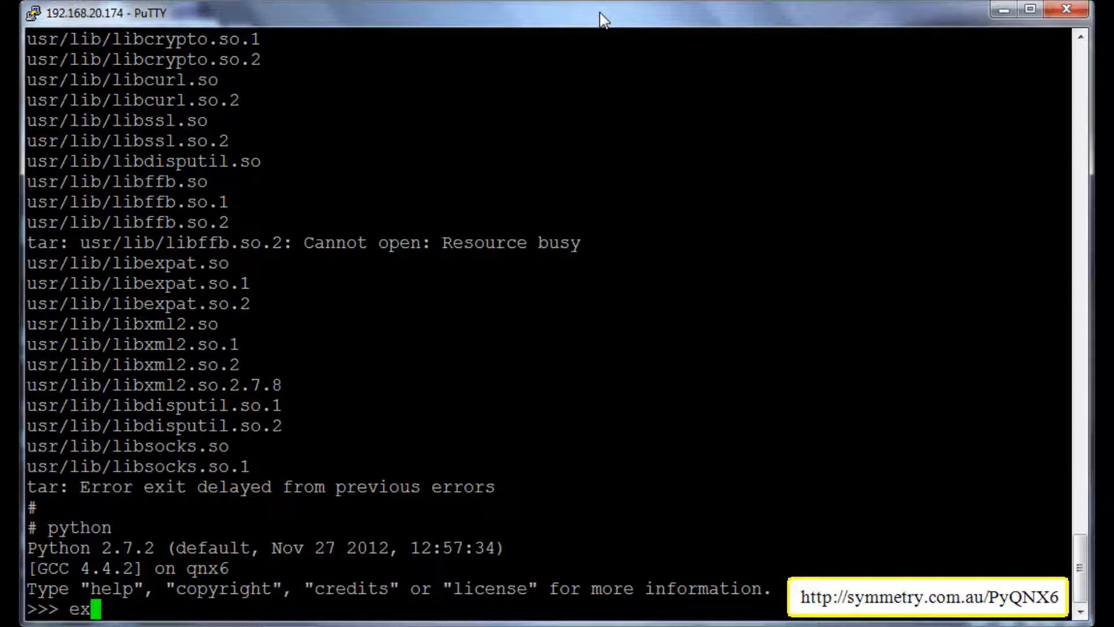
{"action": "type", "text": "it"}
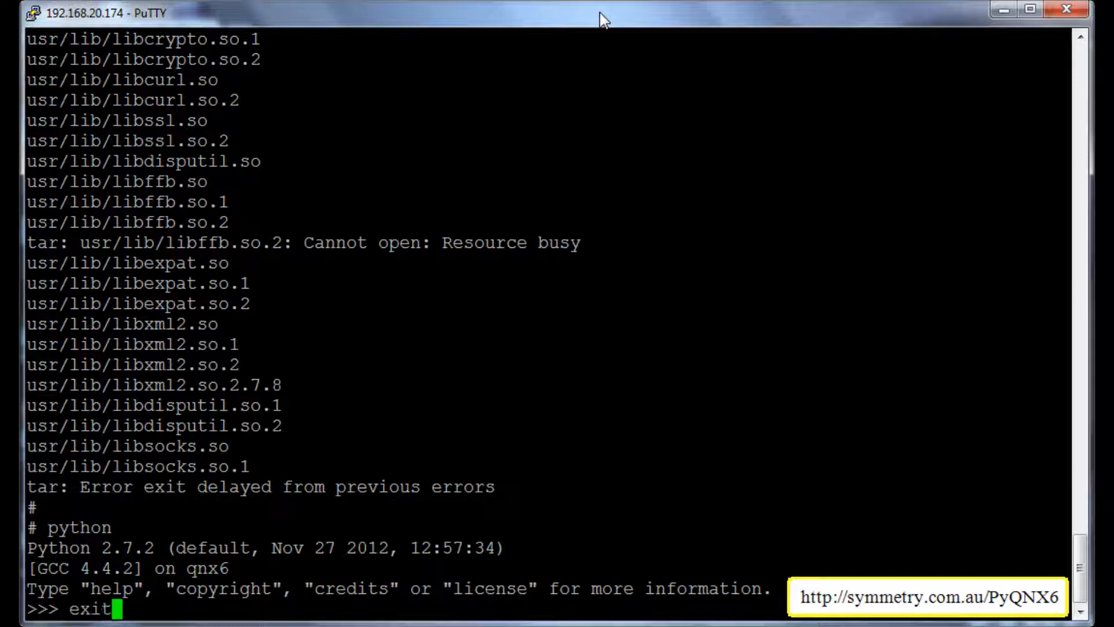
{"action": "type", "text": "("}
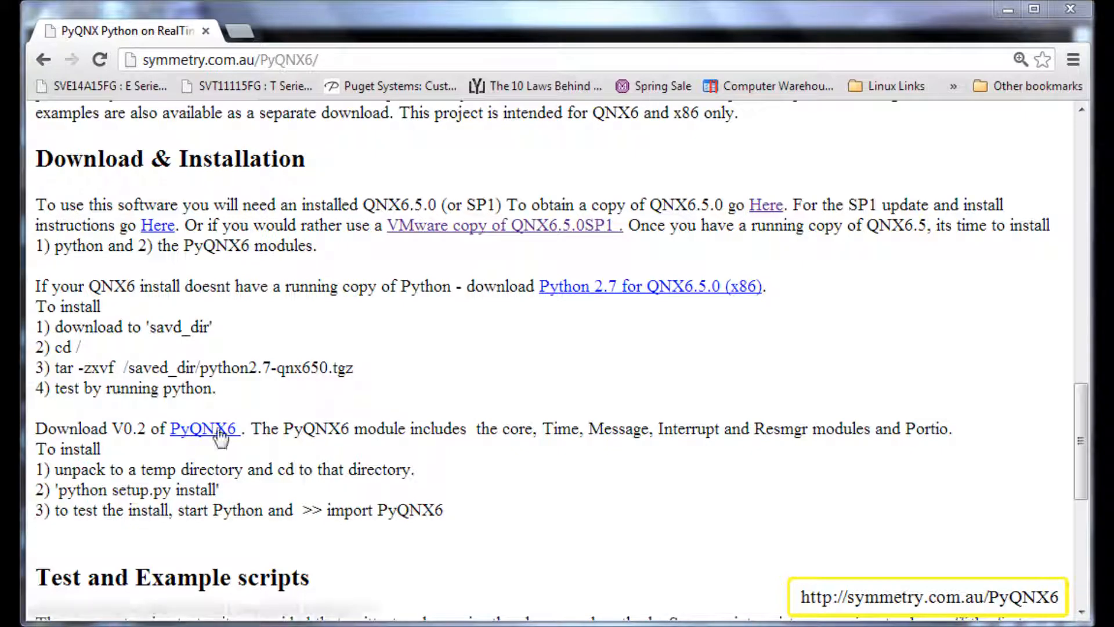
Copy the PyQNX6 link address and return to /pyqnx6 in PuTTY.
{"action": "right_click", "coordinate": [204, 428]}
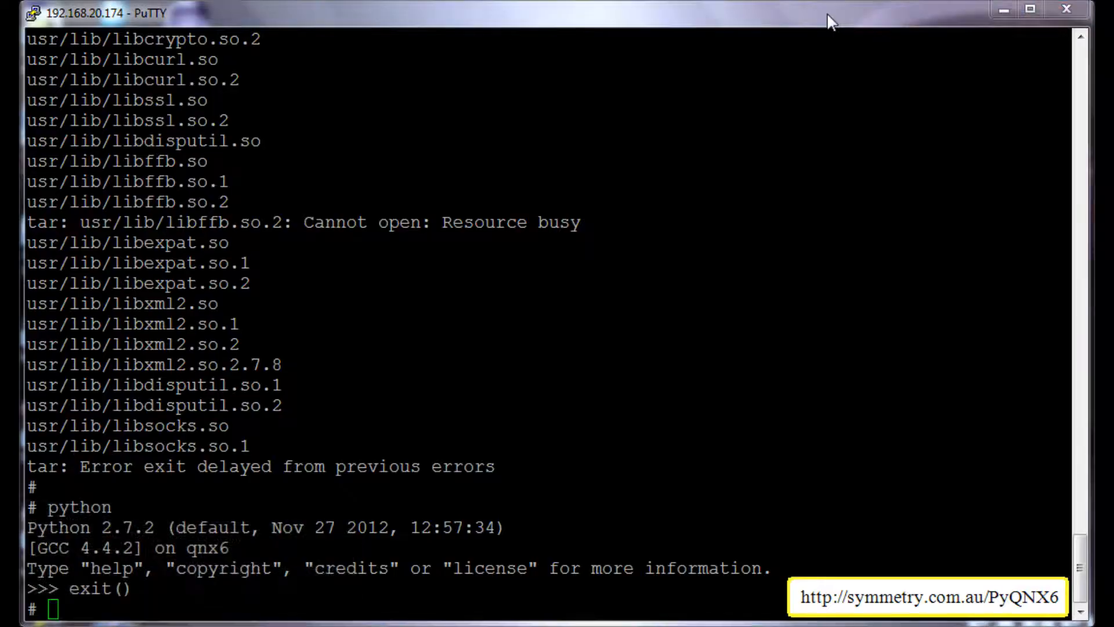
{"action": "type", "text": "cd"}
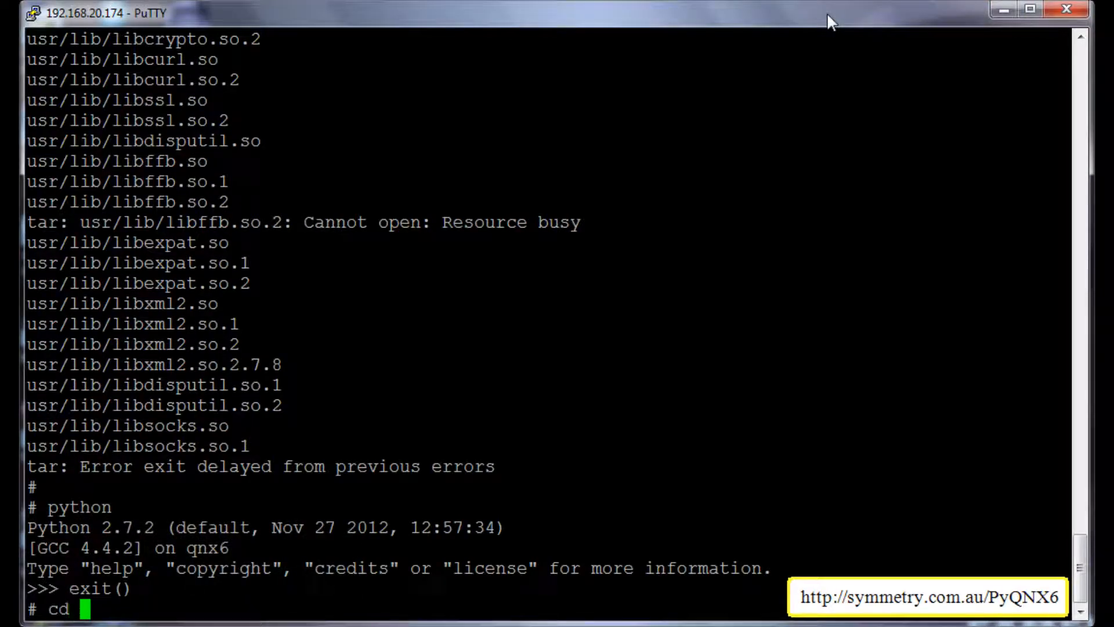
{"action": "type", "text": "/pyqnx6/"}
{"action": "type", "text": "ls"}
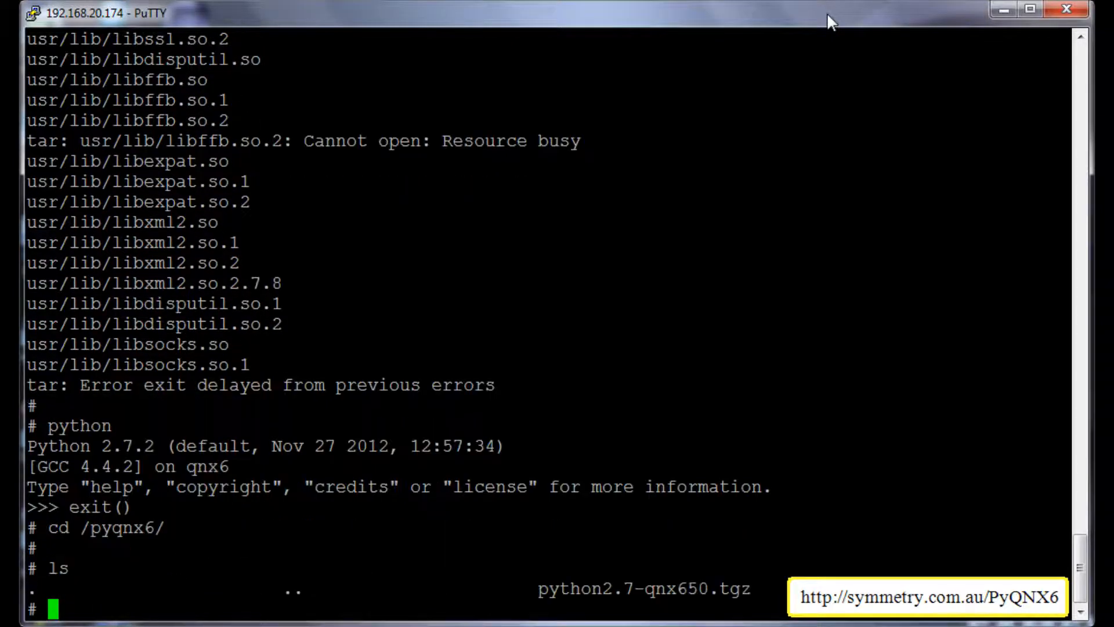
Fetch ReleaseV0.1.0/PyQNX6-0.1.0.tar.gz via ftp and clear the screen.
{"action": "type", "text": "ftp"}
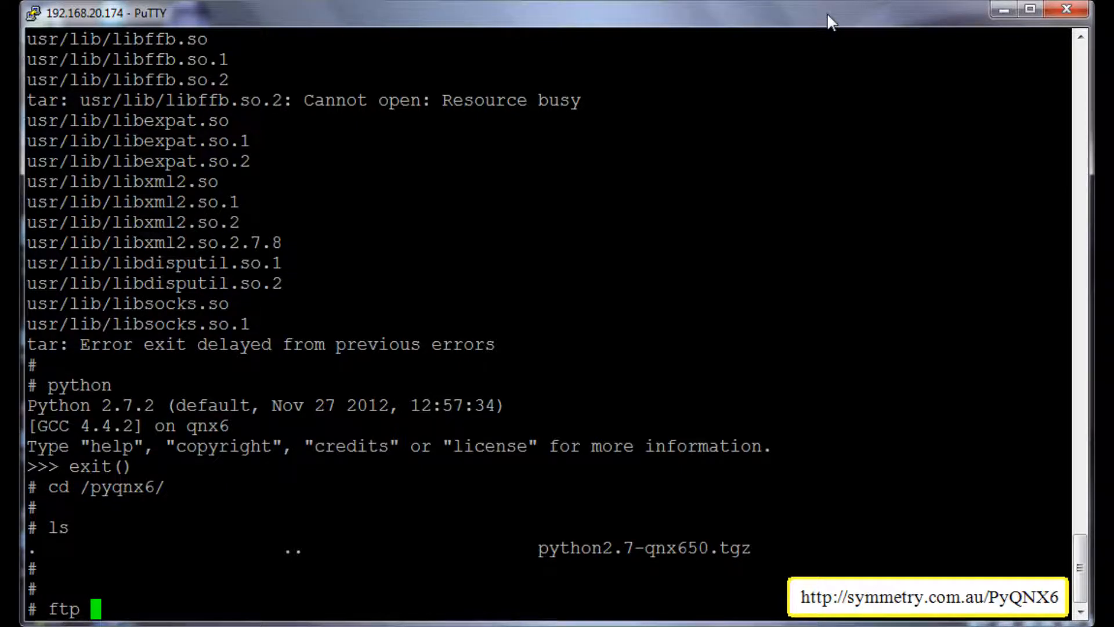
{"action": "type", "text": "http://symmetry.com.au/PyQNX6/ReleaseV0.1.0/PyQNX6-0.1.0.tar.gz"}
{"action": "type", "text": "cle"}
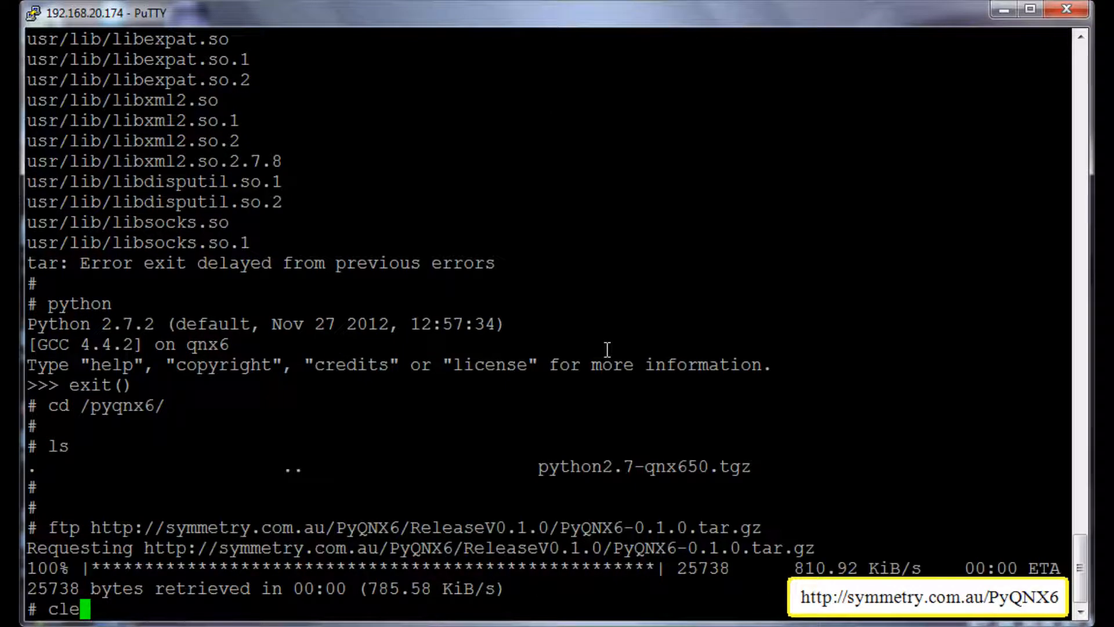
{"action": "type", "text": "ar"}
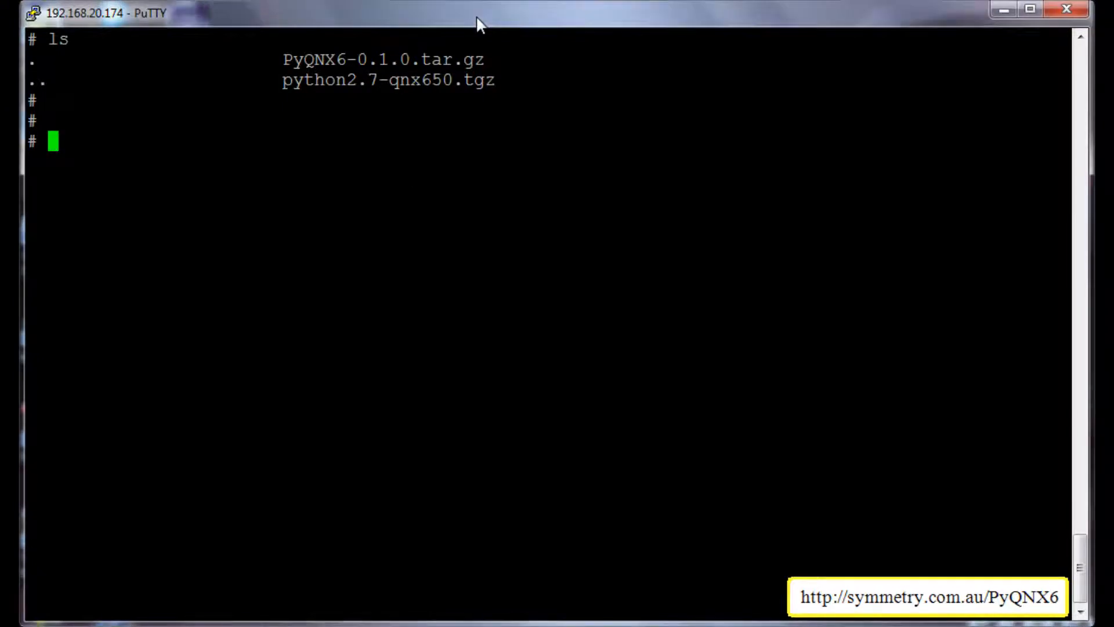
Run gzip -dv then tar -xvf on PyQNX6-0.1.0.tar.gz, leaving a PyQNX6-0.1.0 folder.
{"action": "type", "text": "gzip"}
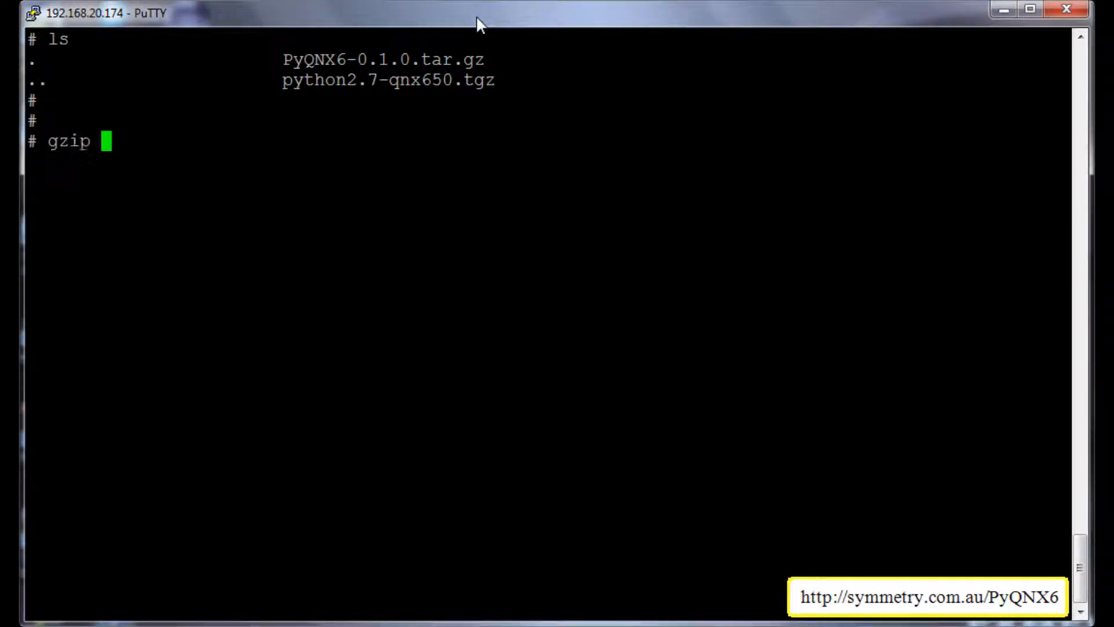
{"action": "type", "text": "-dv"}
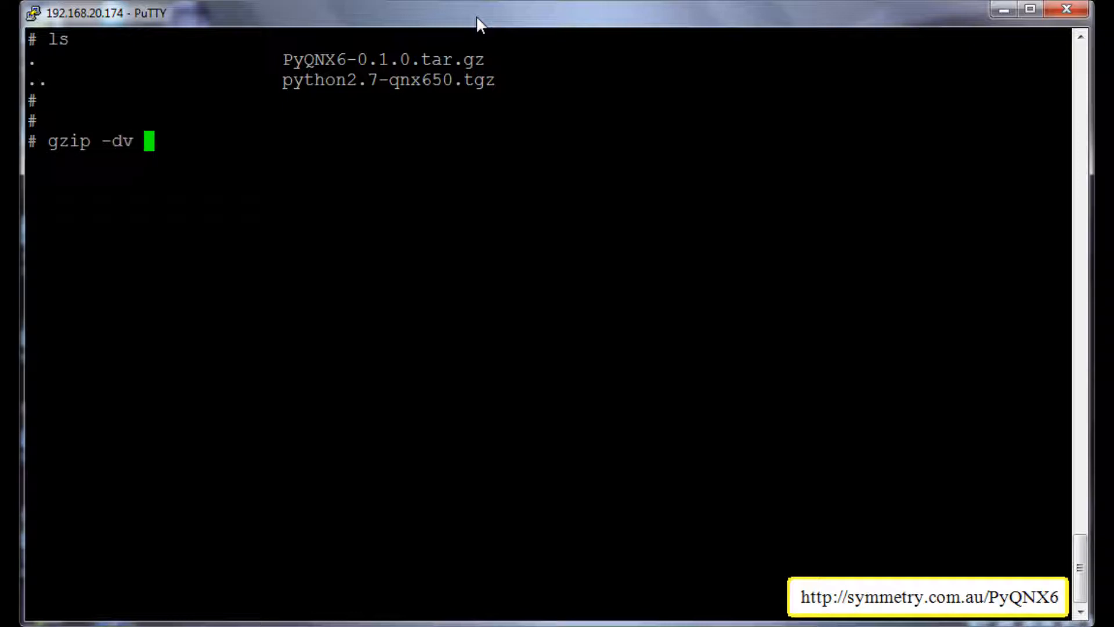
{"action": "type", "text": "PyQNX6-0.1.0.tar.gz"}
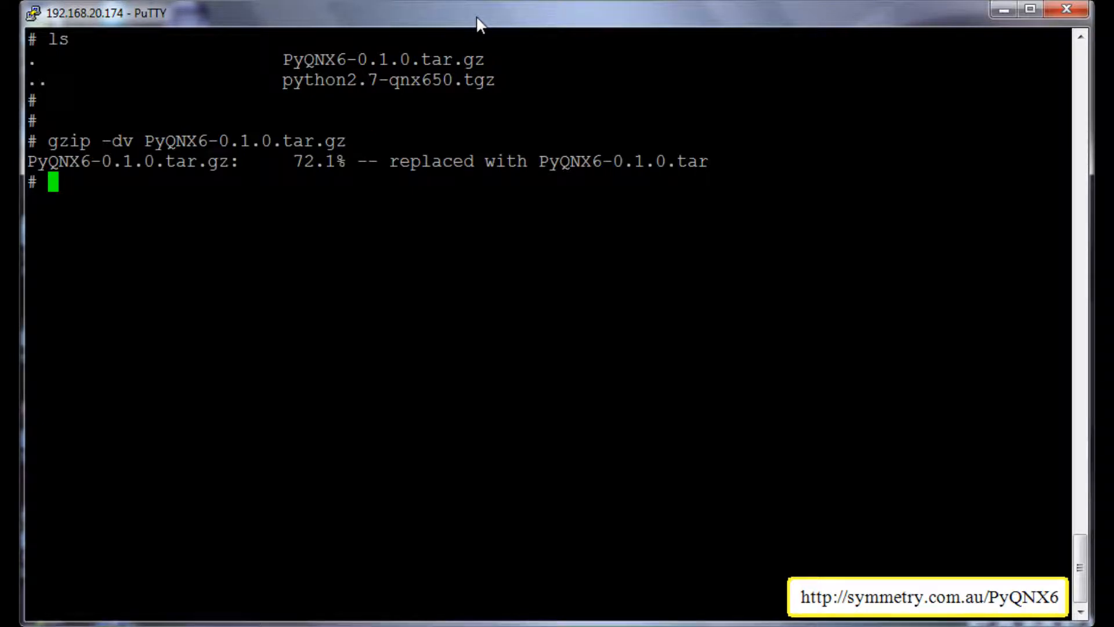
{"action": "type", "text": "tar -"}
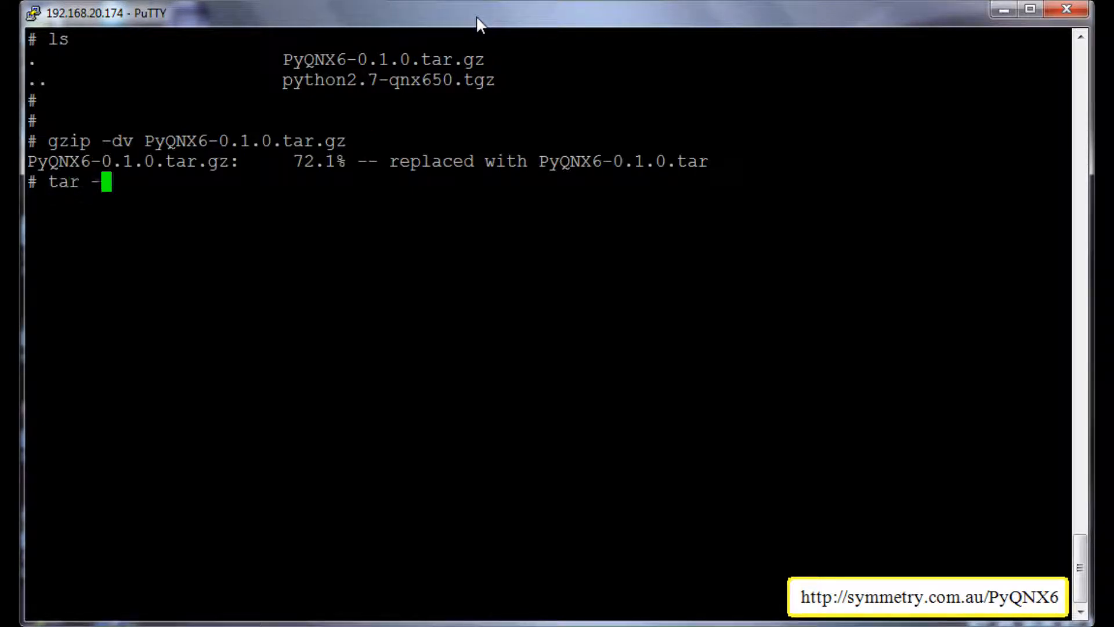
{"action": "type", "text": "xvf PyQNX6-0.1.0.tar"}
{"action": "type", "text": "ls"}
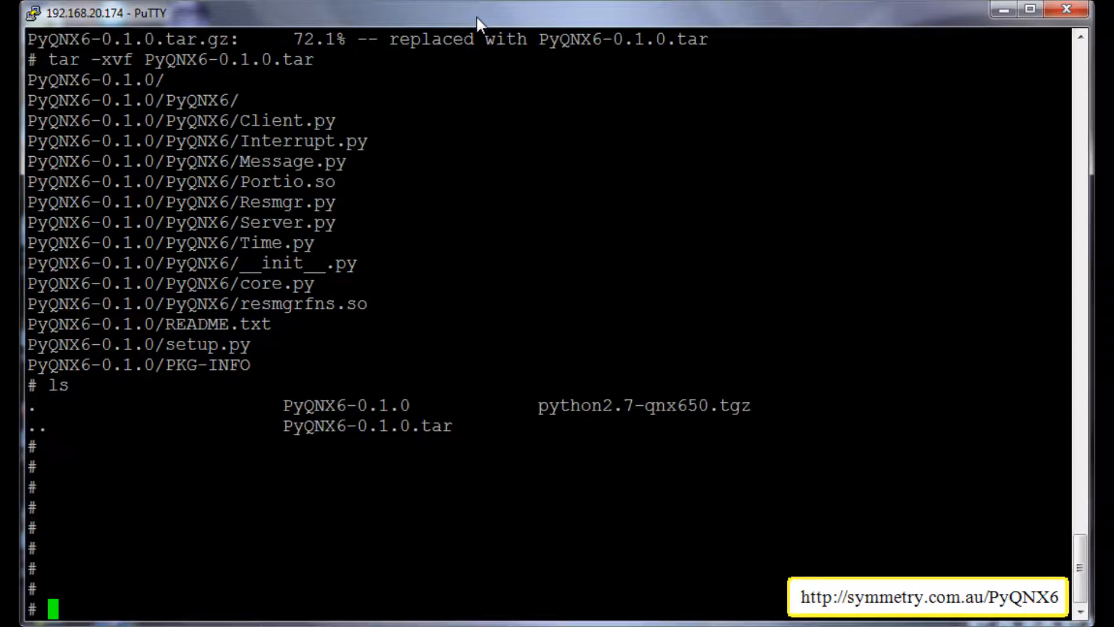
{"action": "type", "text": "cd"}
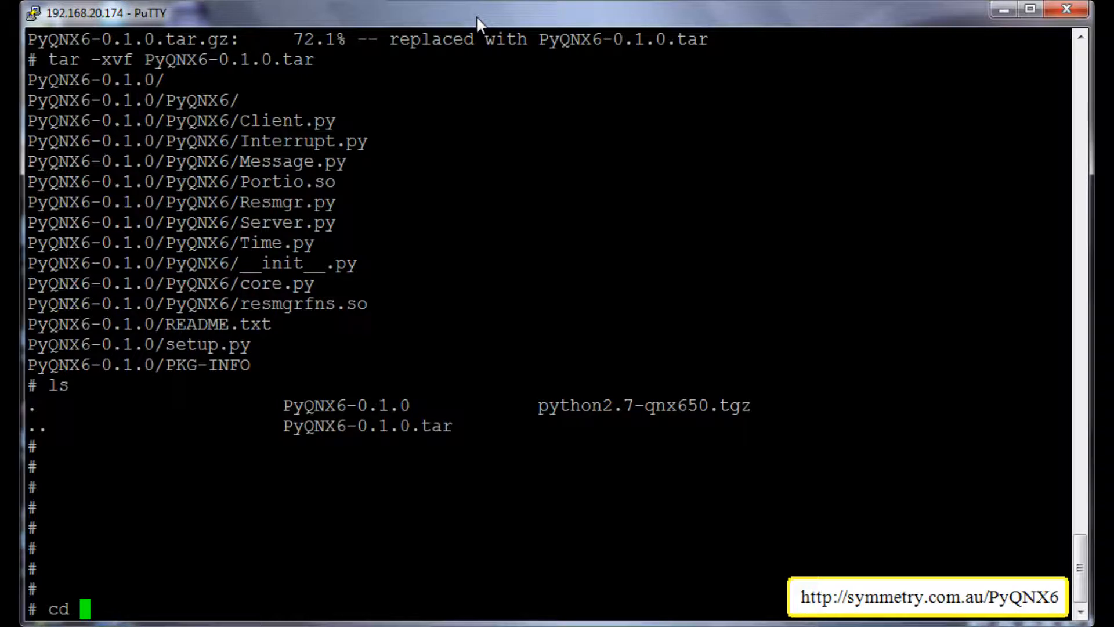
Inside PyQNX6-0.1.0, run python setup.py install to place PyQNX6 in site-packages.
{"action": "type", "text": "PyQNX6-0.1.0"}
{"action": "type", "text": "ls"}
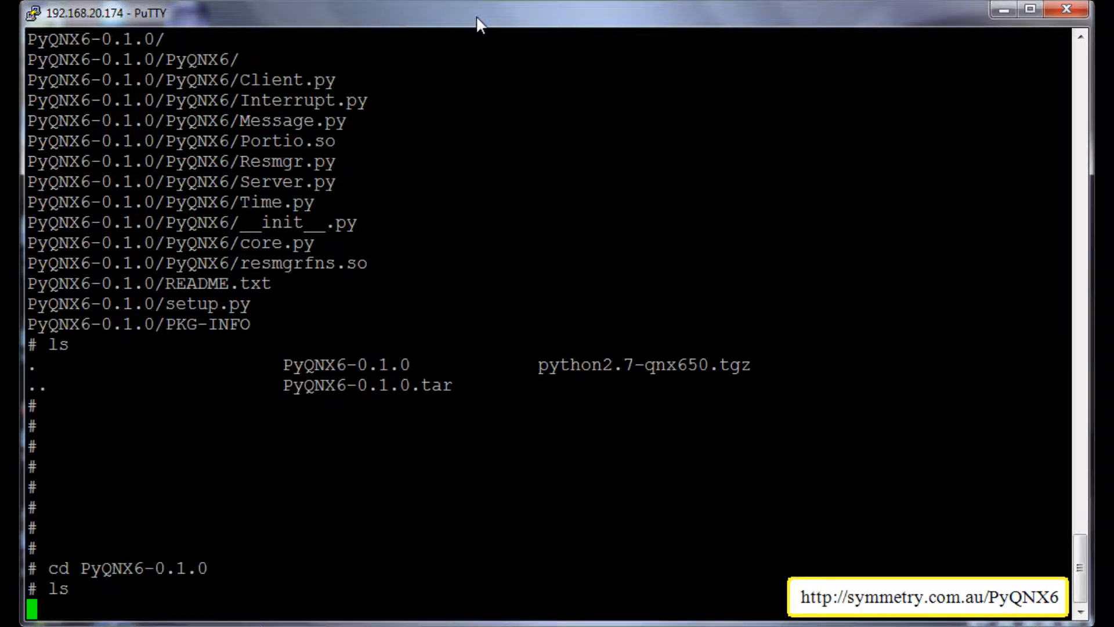
{"action": "type", "text": "p"}
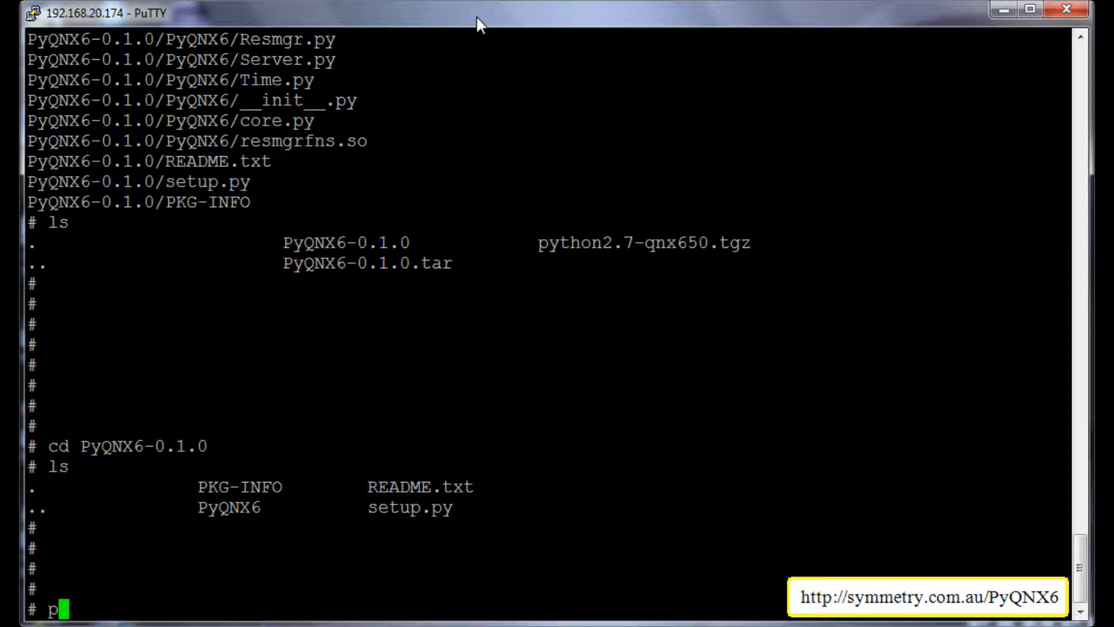
{"action": "type", "text": "ython se"}
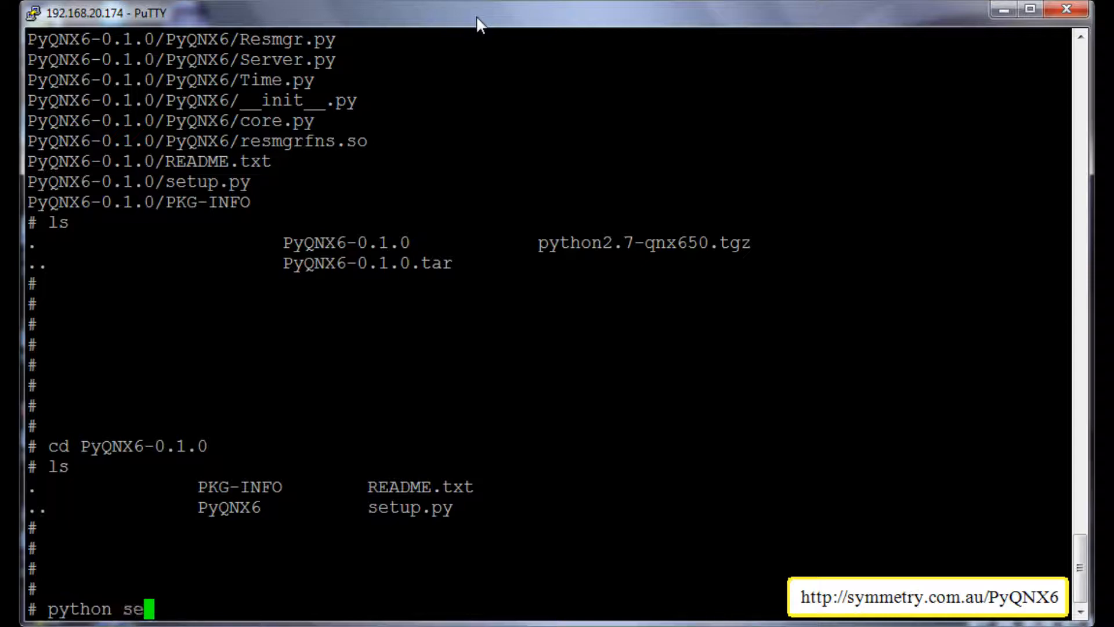
{"action": "type", "text": "tup"}
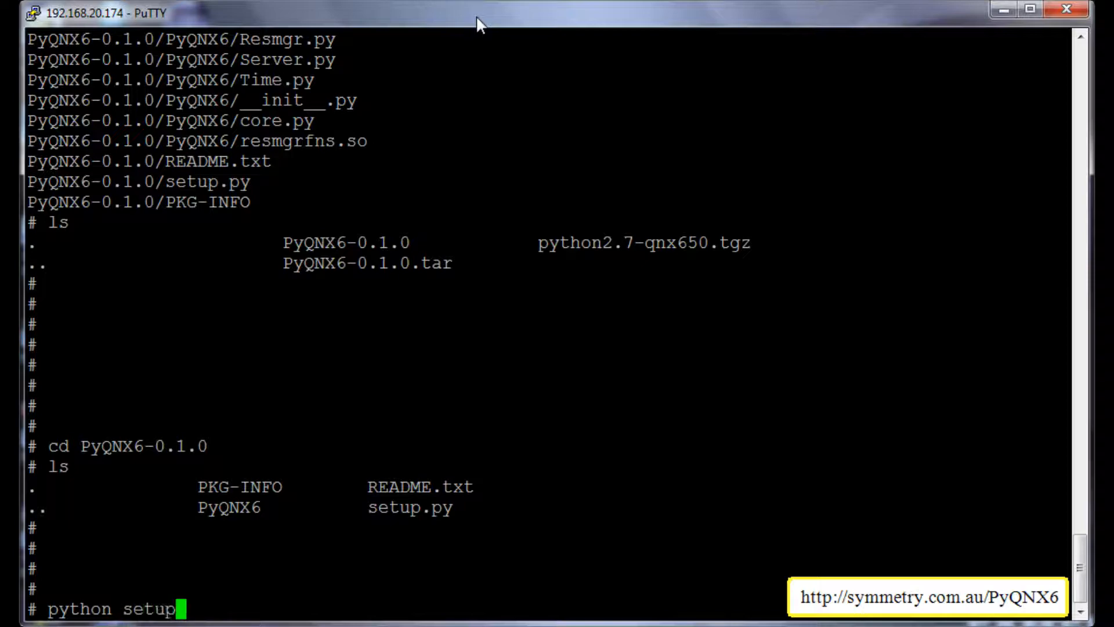
{"action": "type", "text": ".py i"}
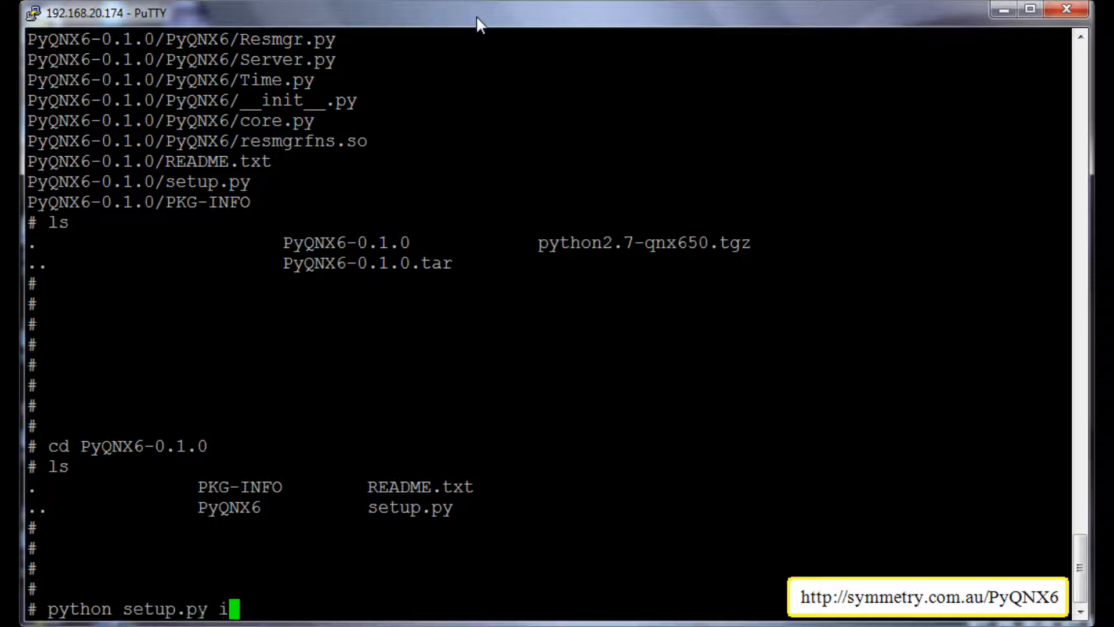
{"action": "type", "text": "nstall"}
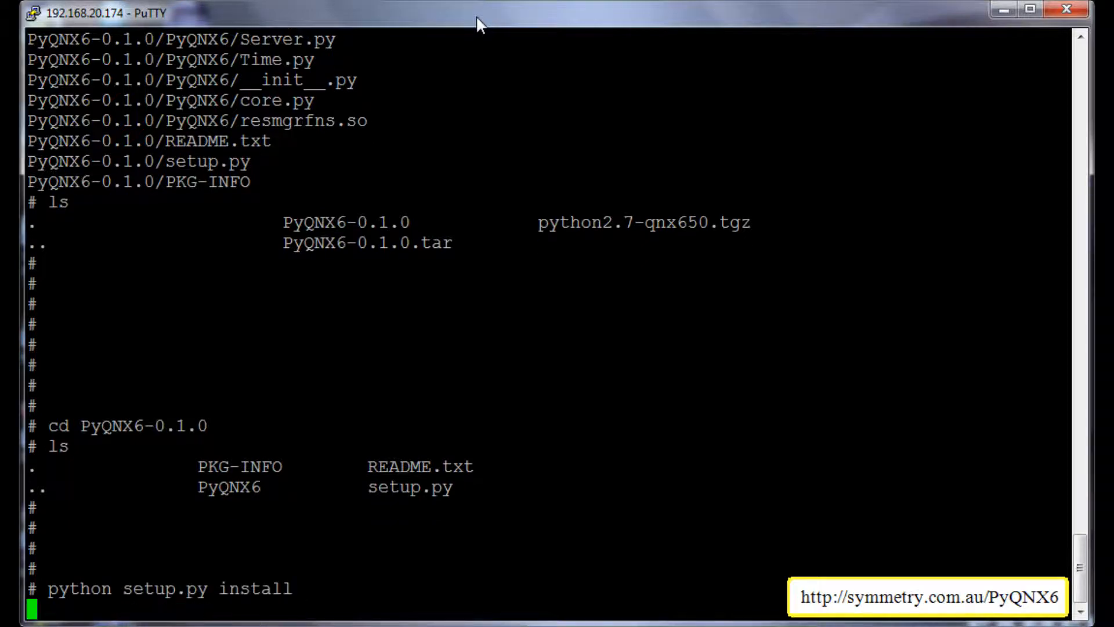
{"action": "key", "text": "Return"}
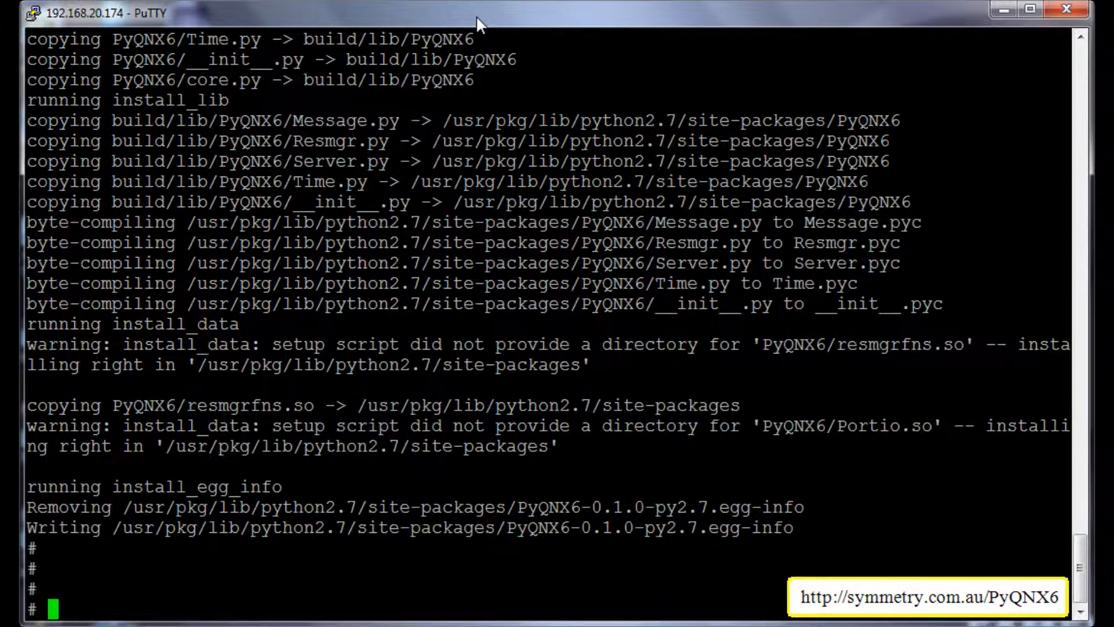
Run python, import PyQNX6 without error, then exit.
{"action": "type", "text": "p"}
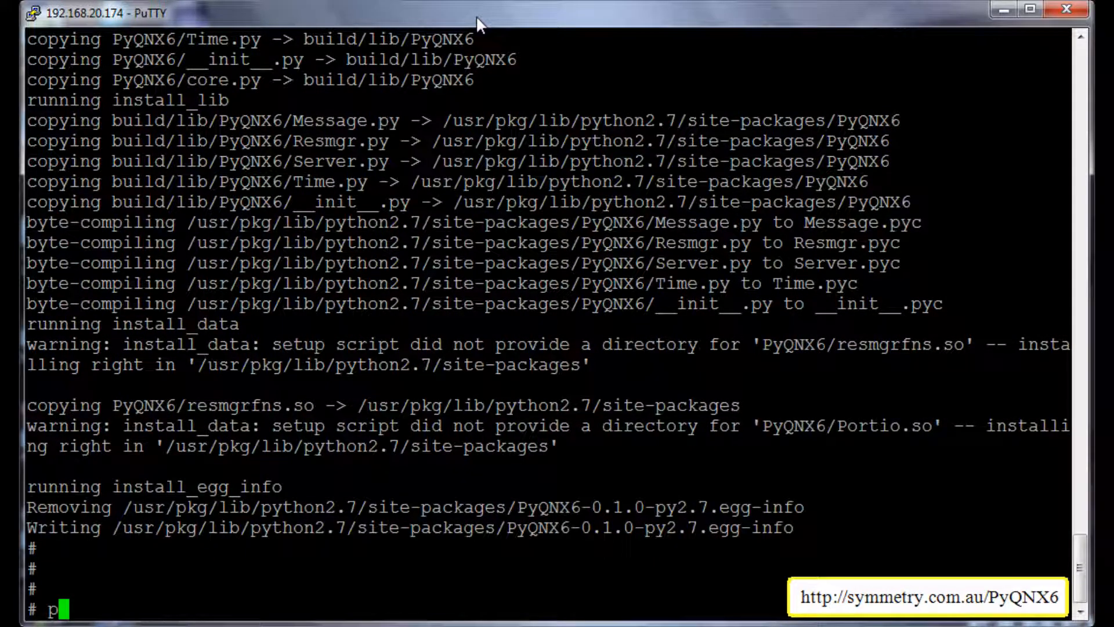
{"action": "type", "text": "ython"}
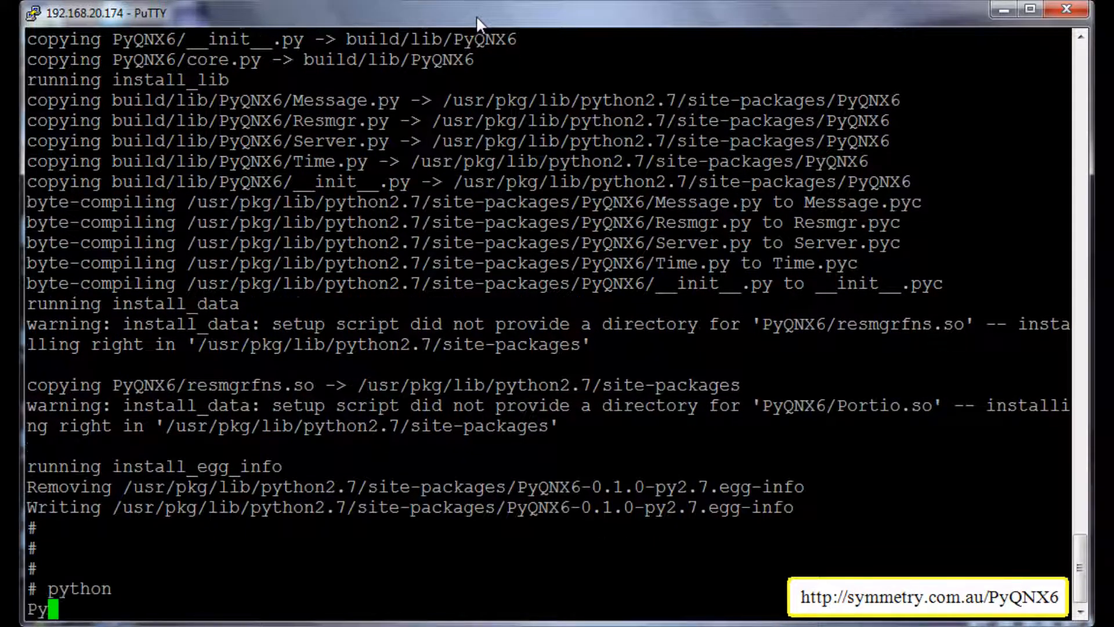
{"action": "type", "text": "import P"}
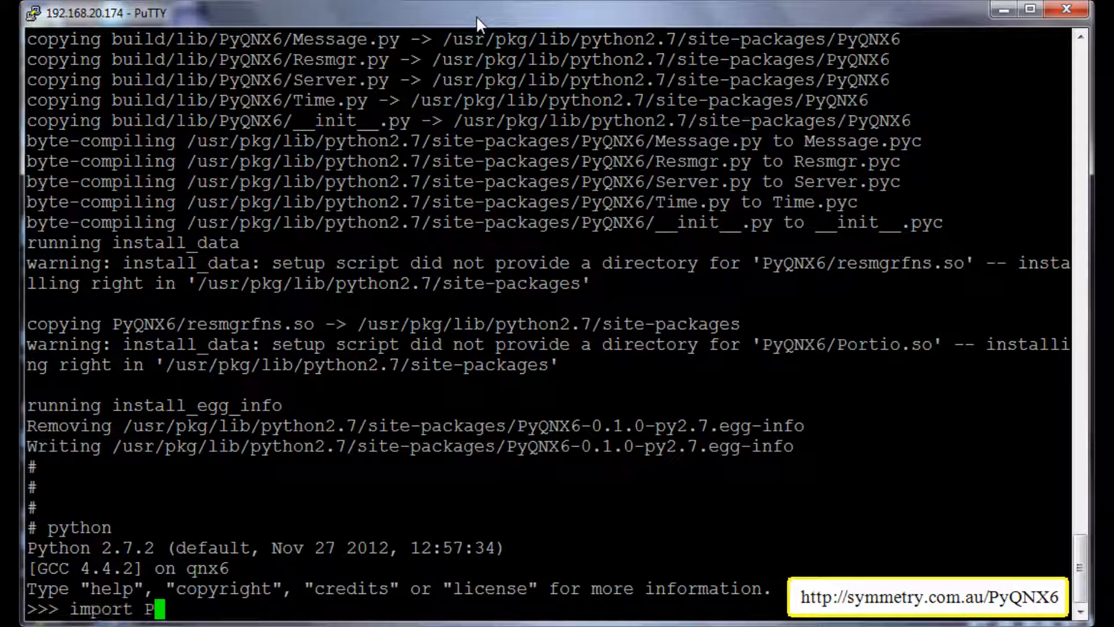
{"action": "type", "text": "yQNX6"}
{"action": "type", "text": "e"}
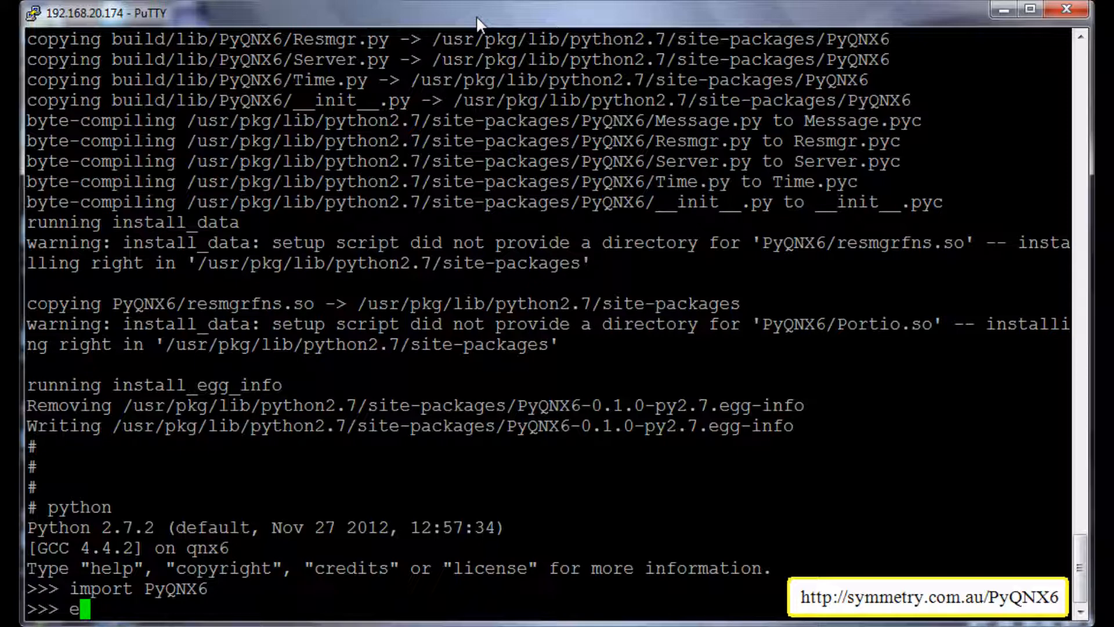
{"action": "type", "text": "xit"}
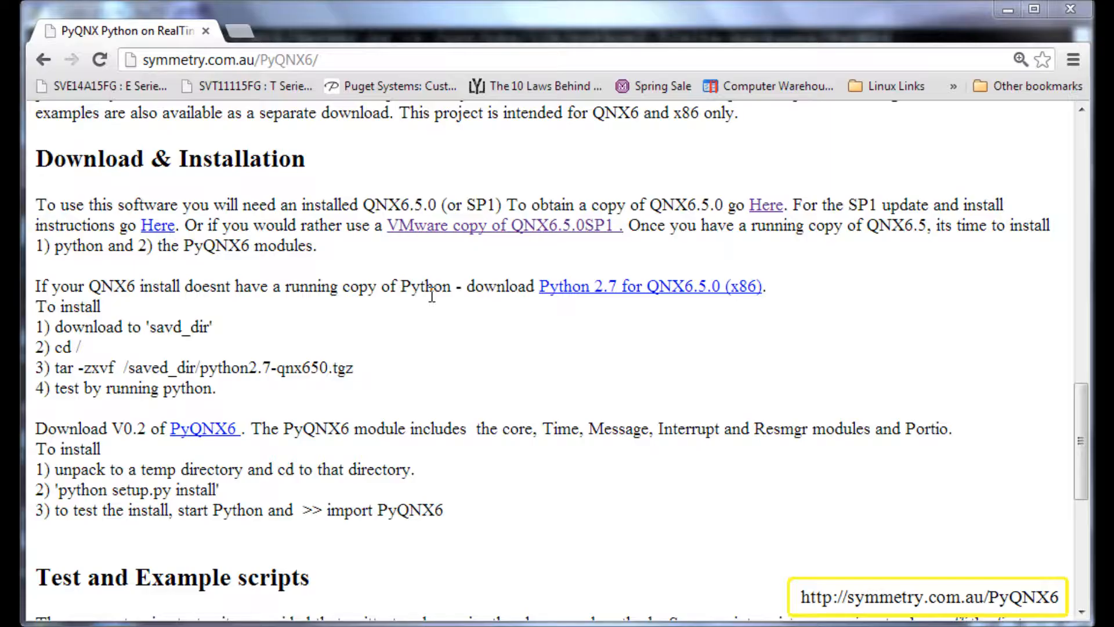
{"action": "mouse_move", "coordinate": [479, 261]}
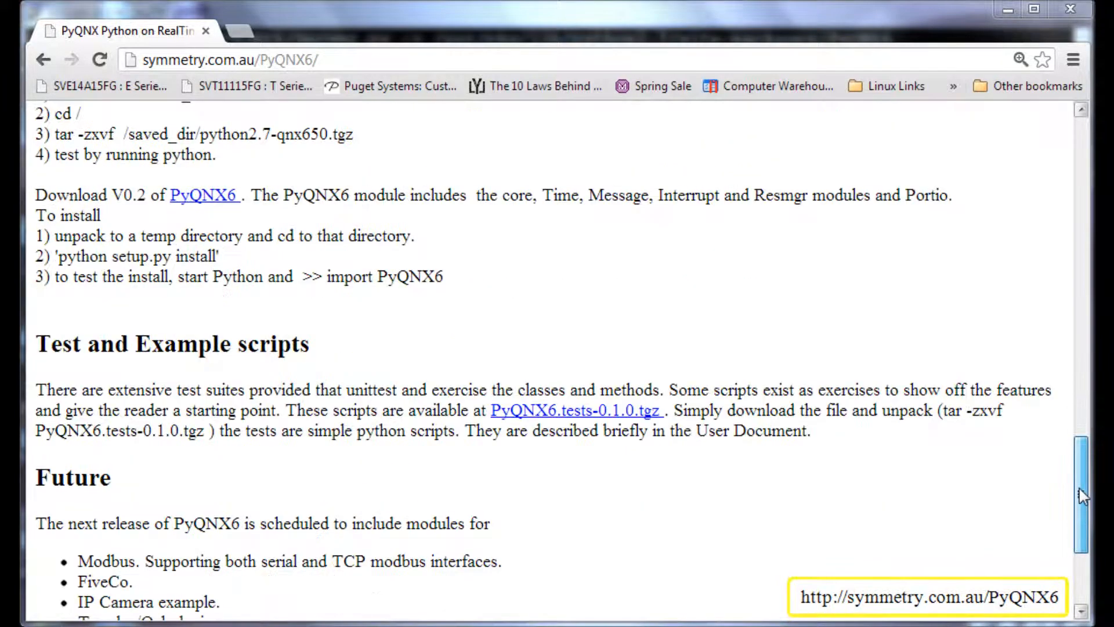
Copy the link address of the PyQNX6.tests-0.1.0.tgz archive from the Test scripts section.
{"action": "scroll", "scroll_direction": "down", "scroll_amount": 3}
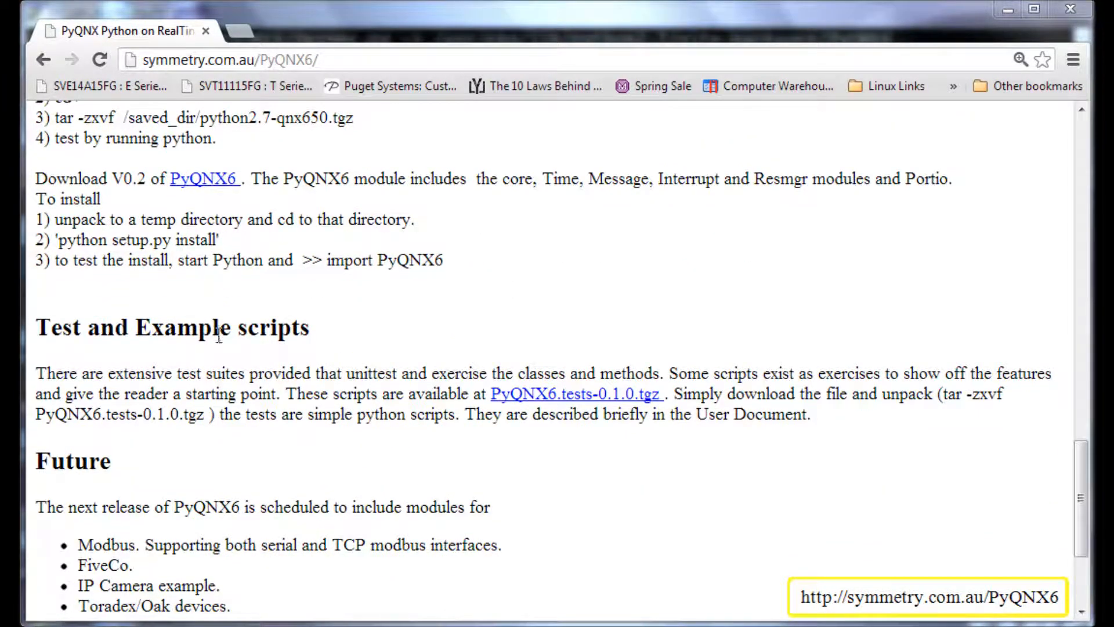
{"action": "right_click", "coordinate": [575, 393]}
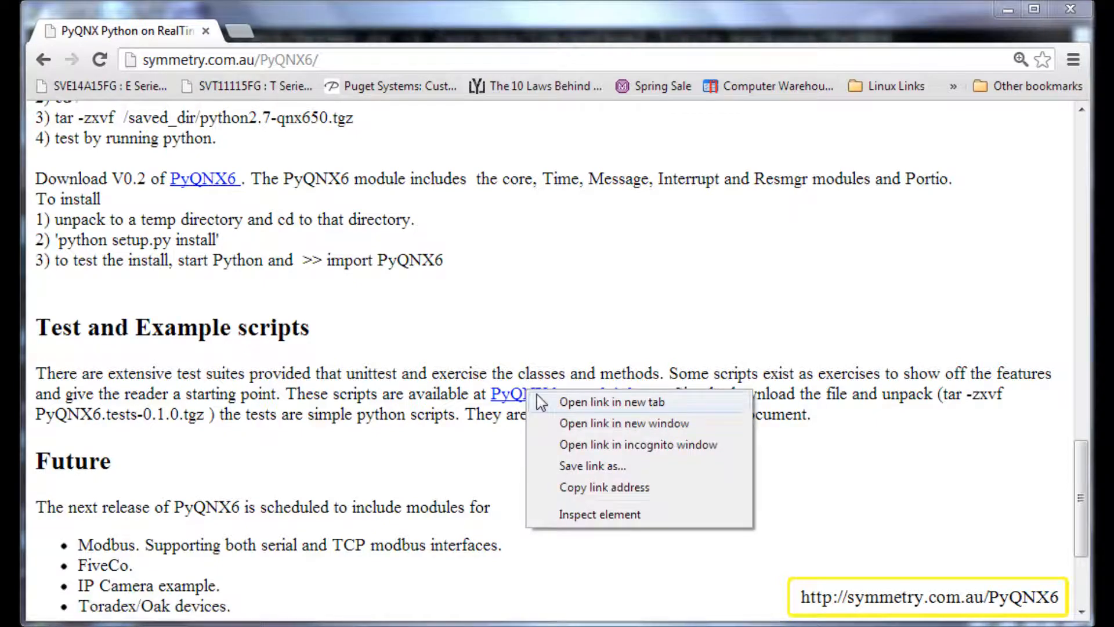
{"action": "left_click", "coordinate": [581, 493]}
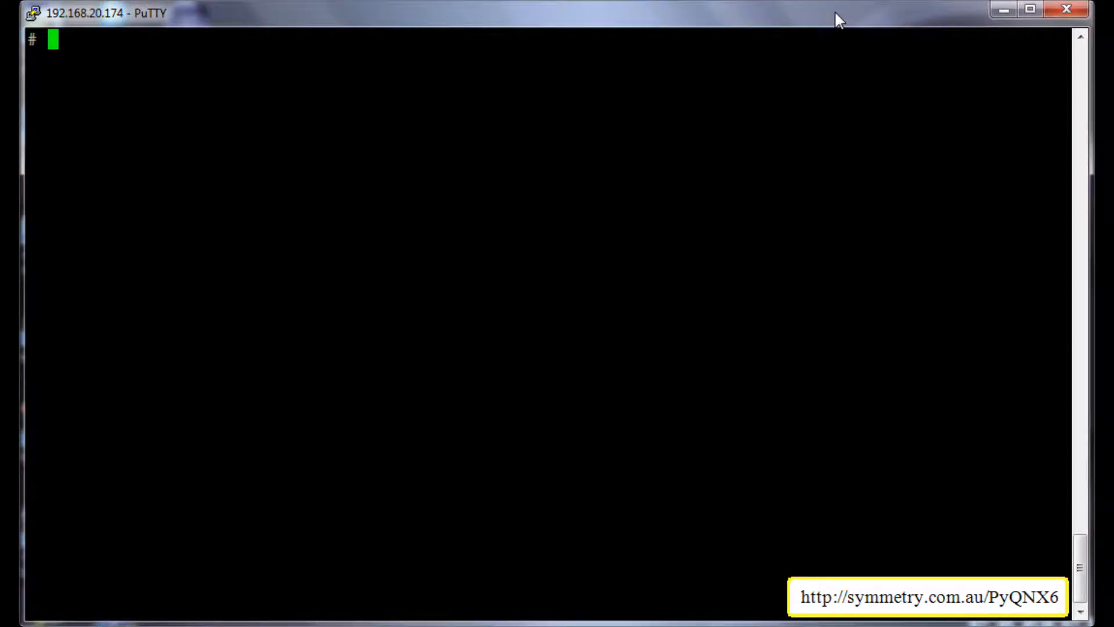
Fetch PyQNX6.tests-0.1.0.tgz via ftp from symmetry.com.au/PyQNX6/ReleaseV0.1.0.
{"action": "type", "text": "ftp"}
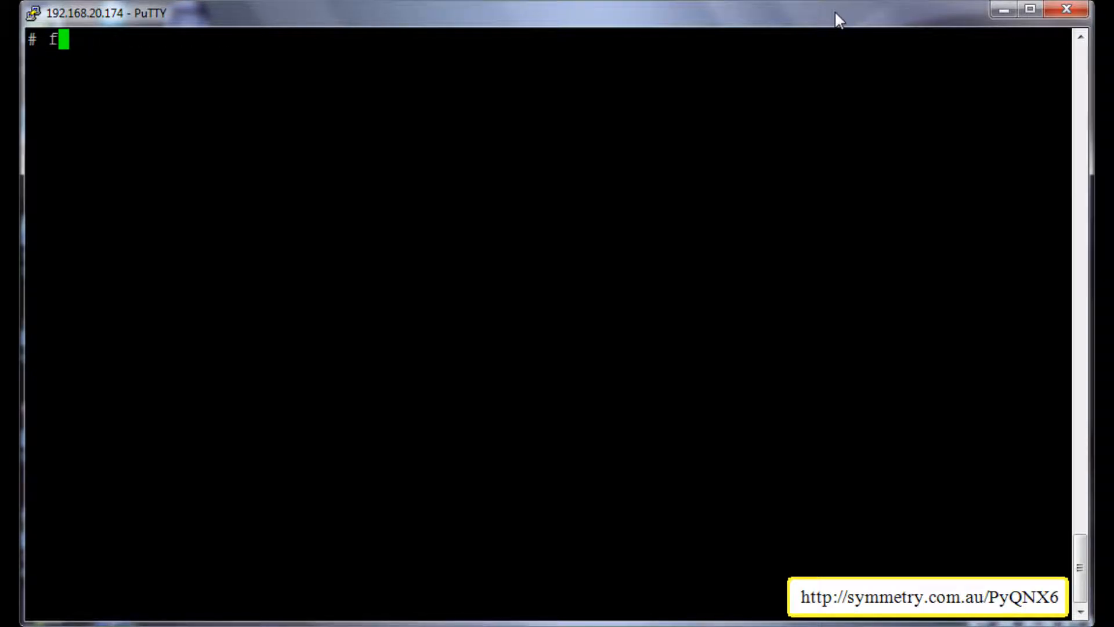
{"action": "type", "text": "tp h"}
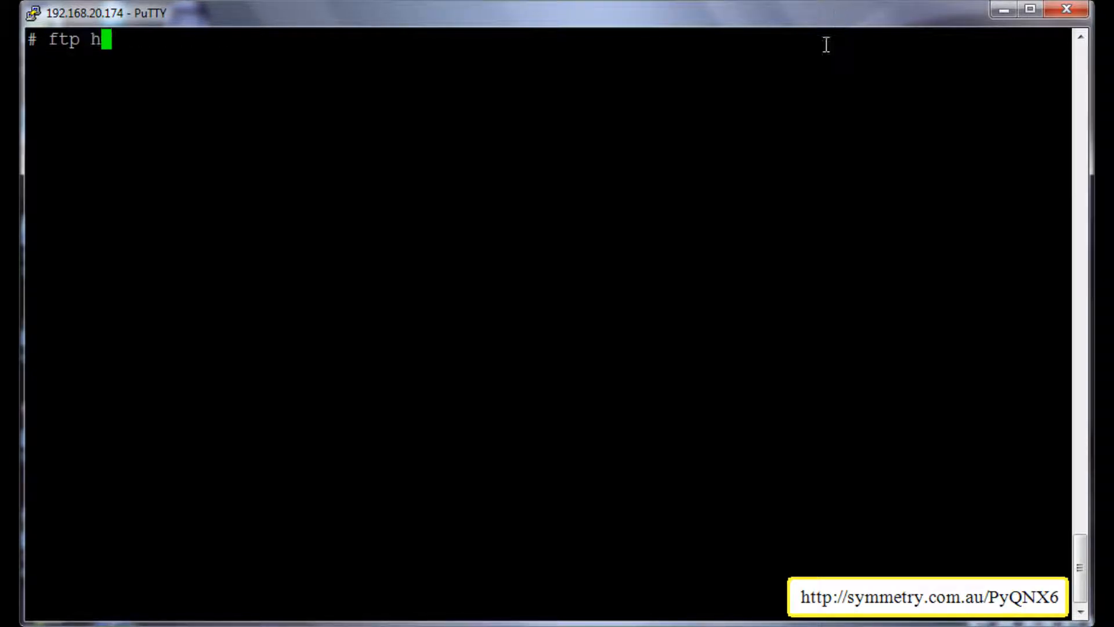
{"action": "type", "text": "ttp://symmetry.com.au/PyQNX6/ReleaseV0.1.0/PyQNX6.tests-0.1.0.tgz"}
{"action": "type", "text": "tar -"}
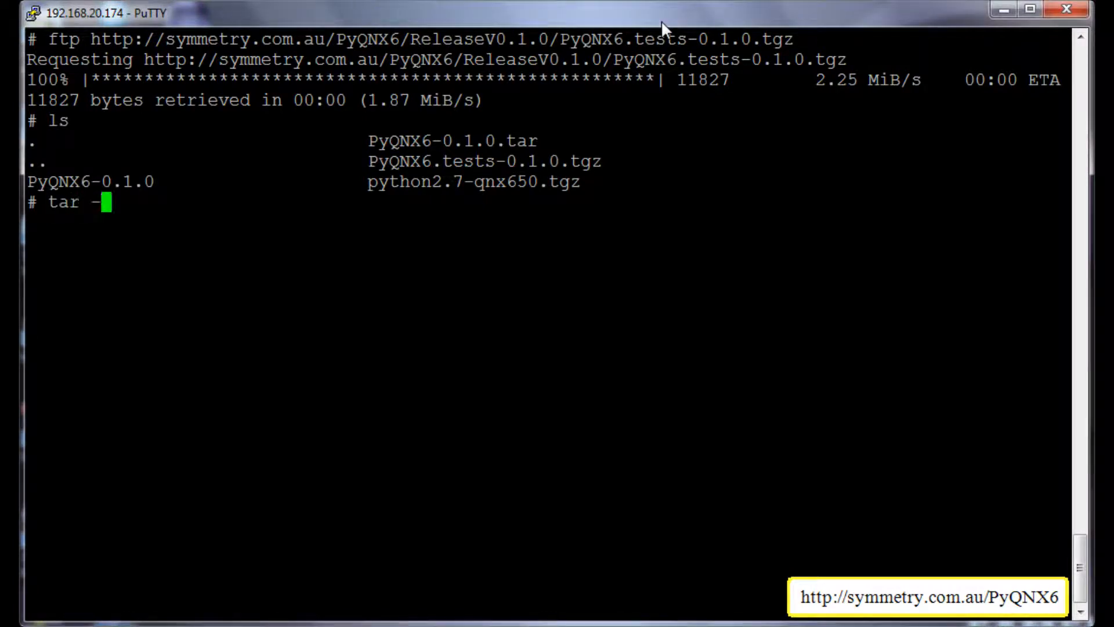
Unpack PyQNX6.tests-0.1.0.tgz with tar -zxvf and list the resulting files.
{"action": "type", "text": "zxvf"}
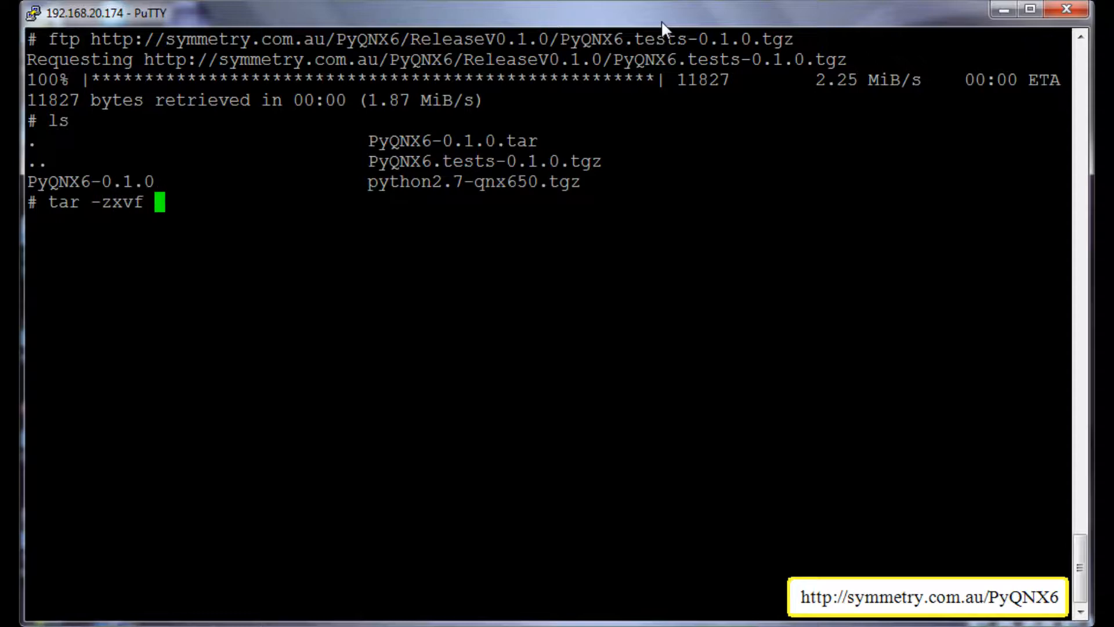
{"action": "type", "text": "PyQNX6.tests-0.1.0.tgz"}
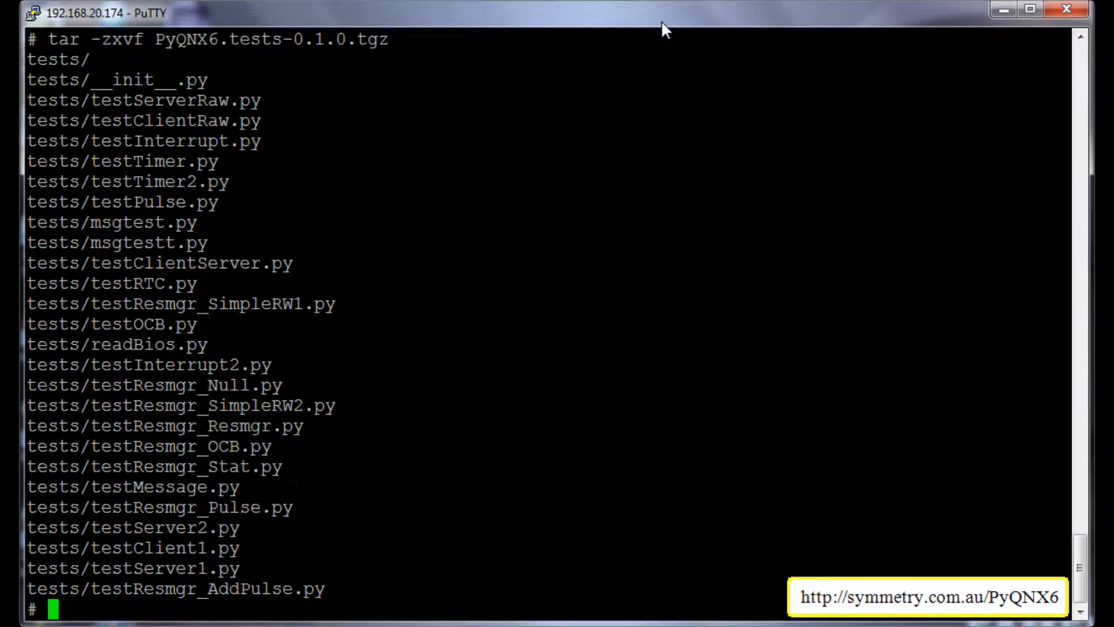
{"action": "type", "text": "ls"}
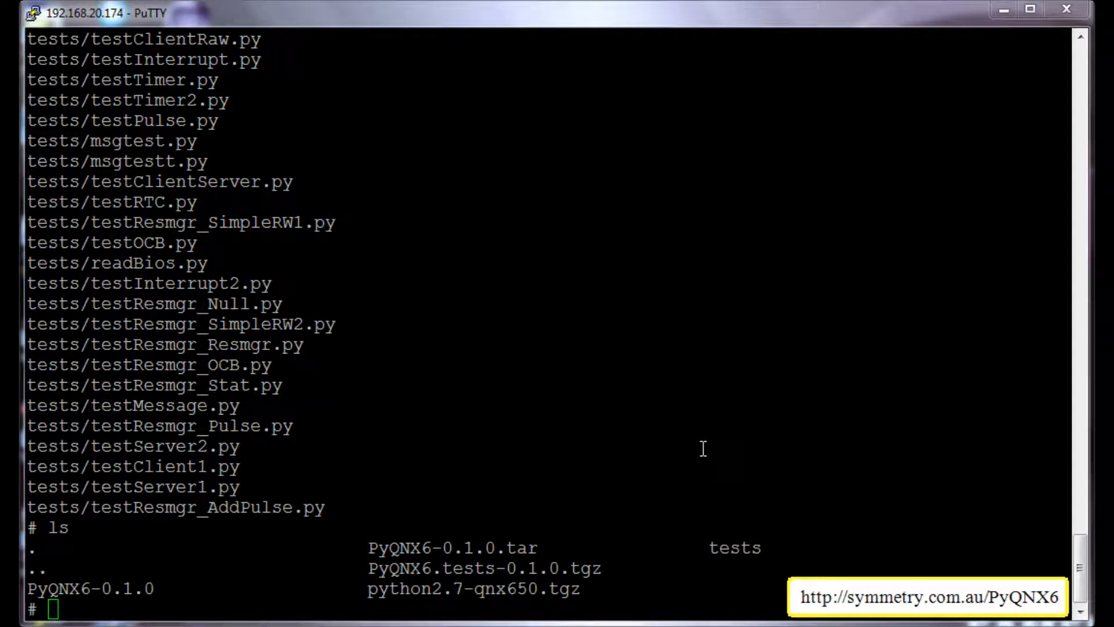
{"action": "mouse_move", "coordinate": [699, 340]}
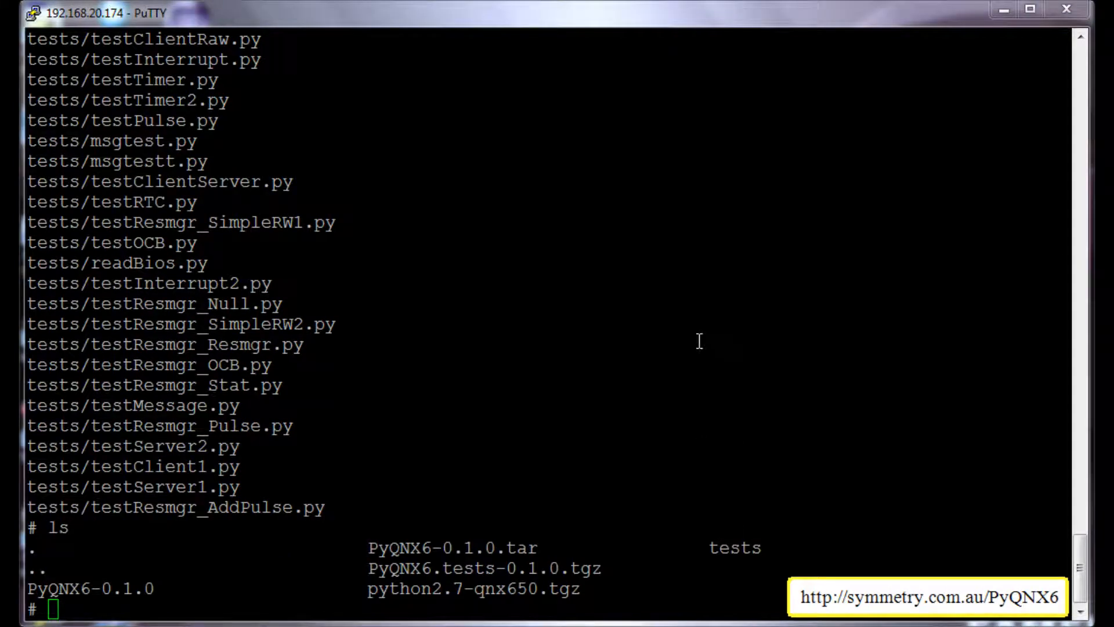
{"action": "mouse_move", "coordinate": [664, 36]}
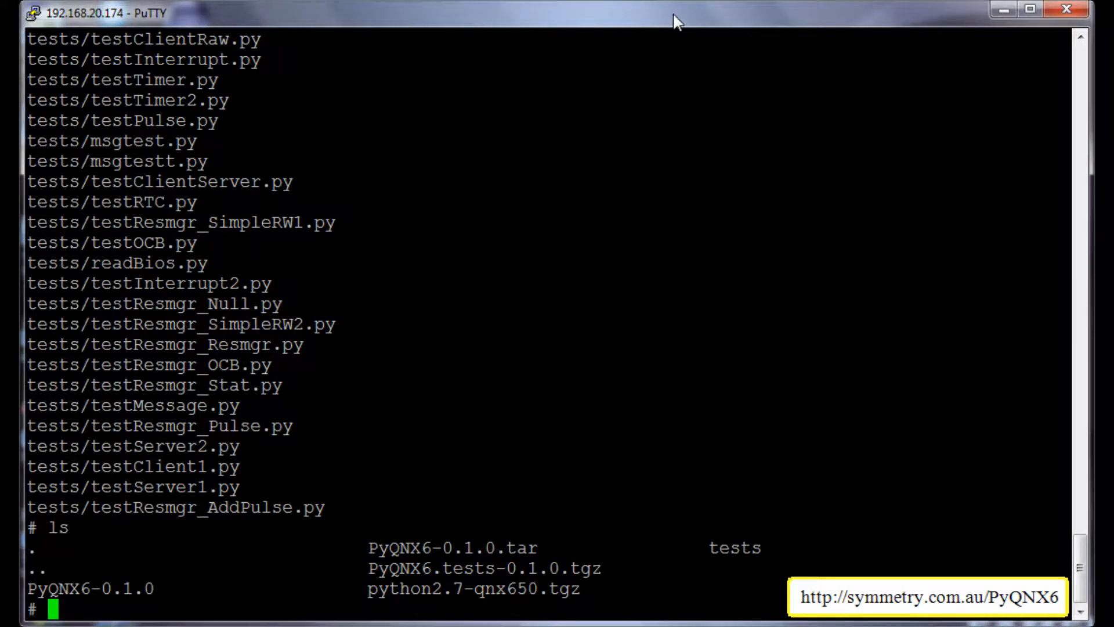
Enter the tests folder and view readBios.py in vi.
{"action": "type", "text": "cd tests"}
{"action": "type", "text": "ls"}
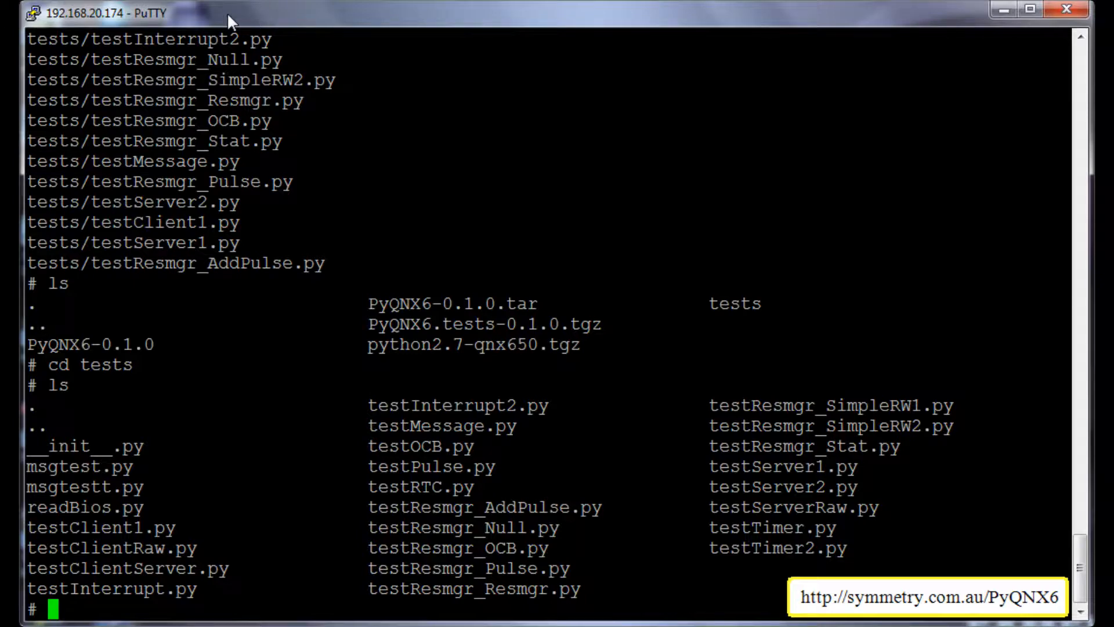
{"action": "type", "text": "vi re"}
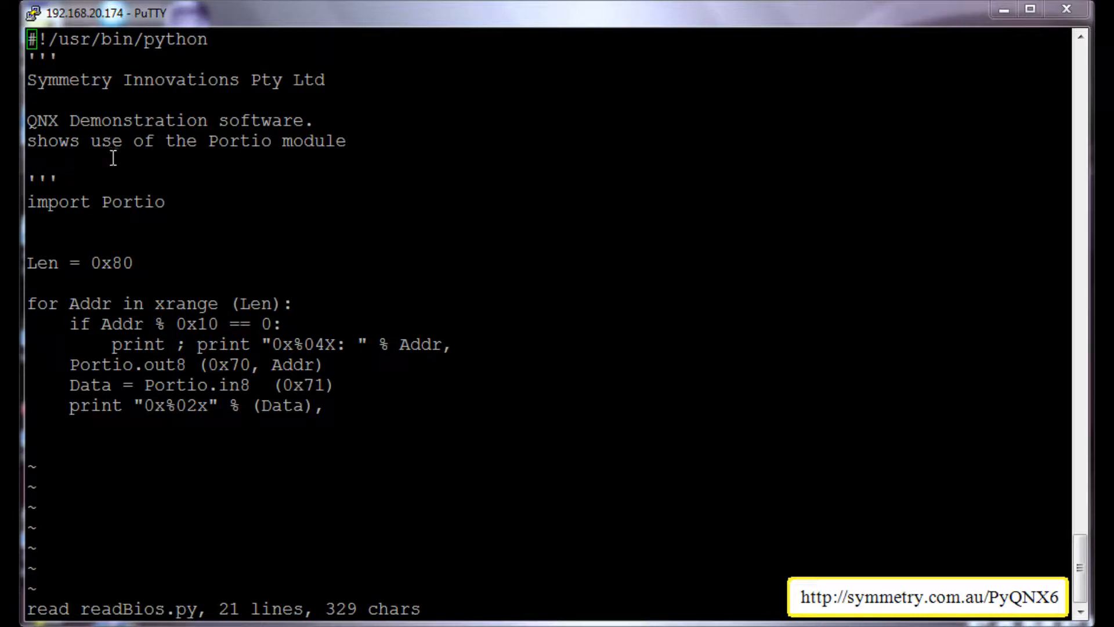
{"action": "mouse_move", "coordinate": [151, 203]}
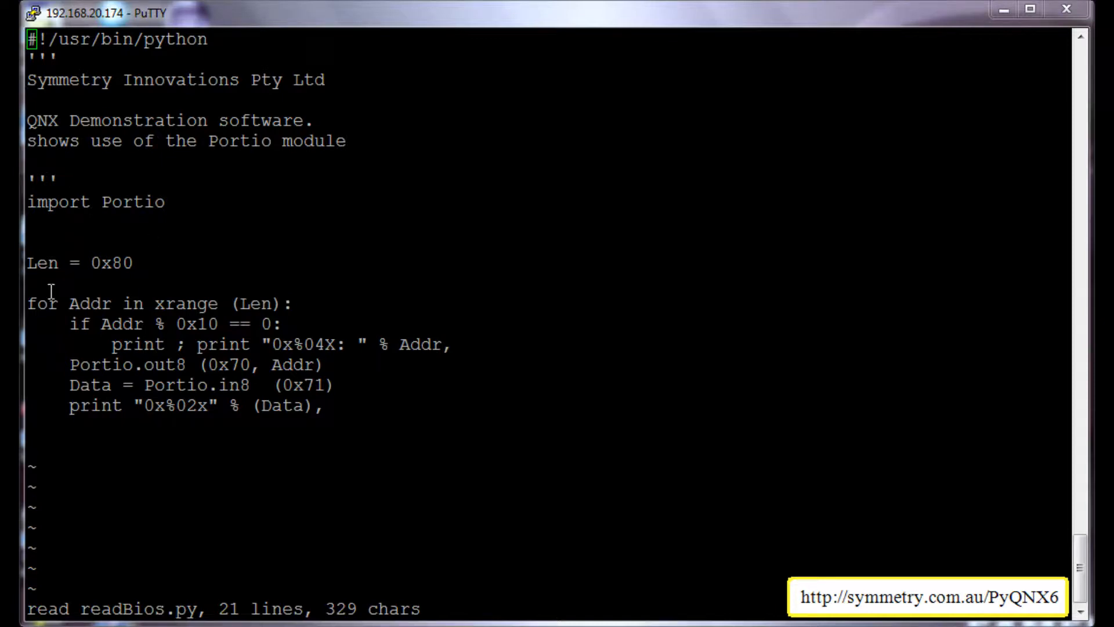
{"action": "mouse_move", "coordinate": [298, 395]}
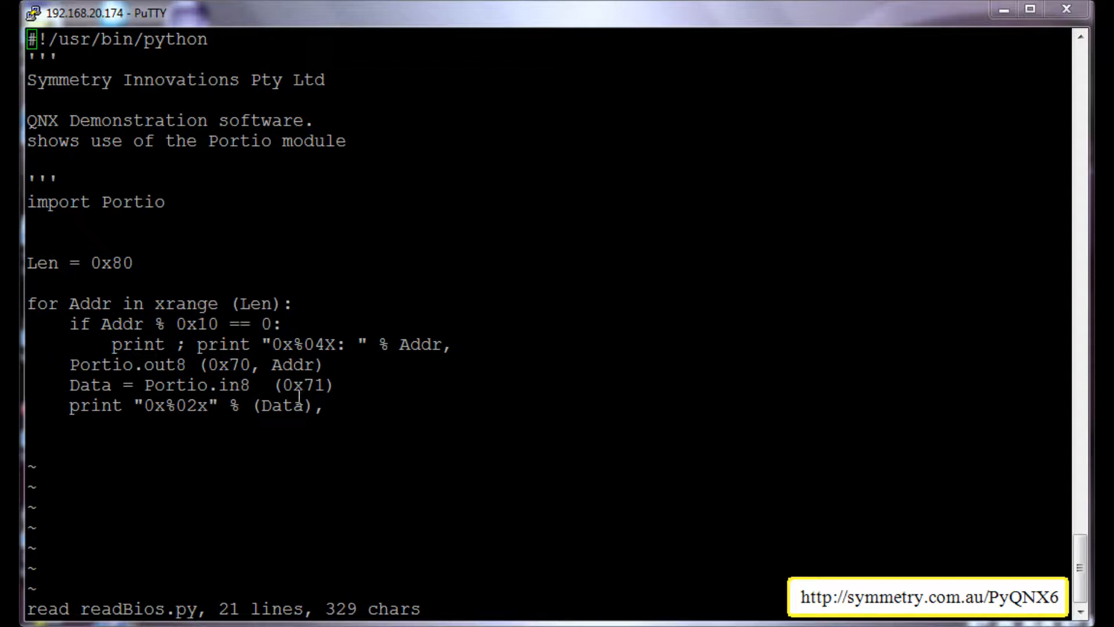
{"action": "mouse_move", "coordinate": [396, 33]}
{"action": "type", "text": "py"}
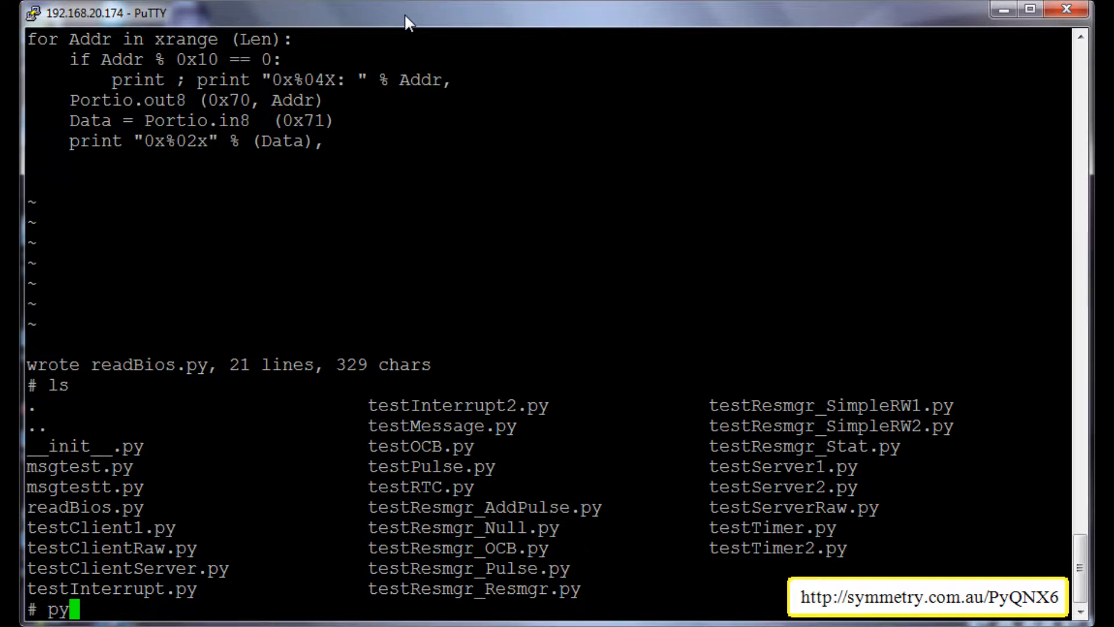
Run the readBios.py test script with python.
{"action": "type", "text": "thon"}
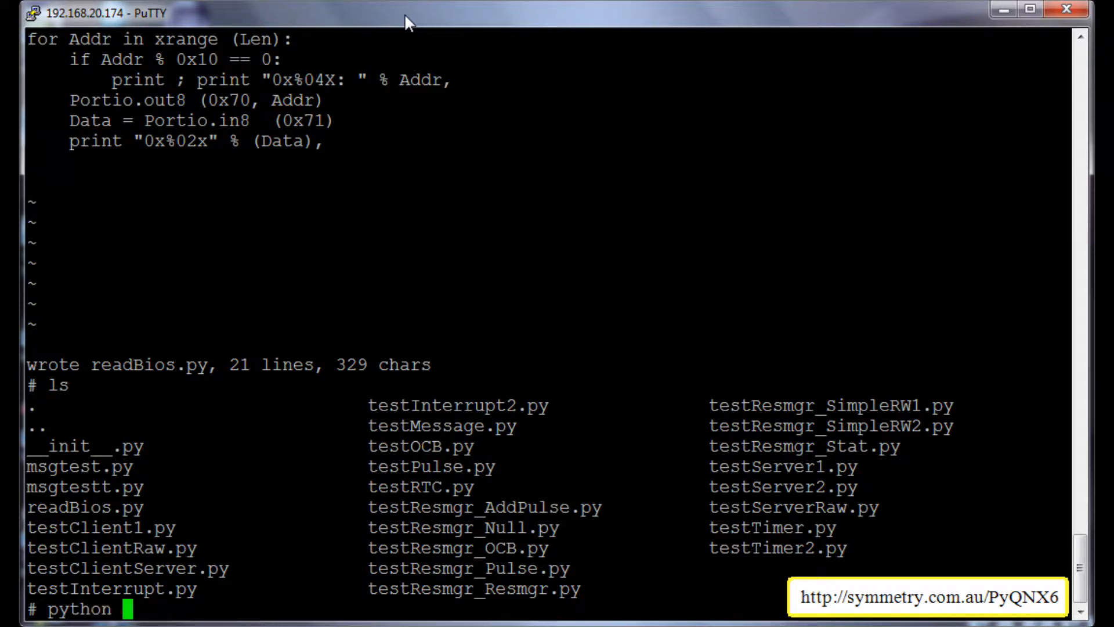
{"action": "type", "text": "readB"}
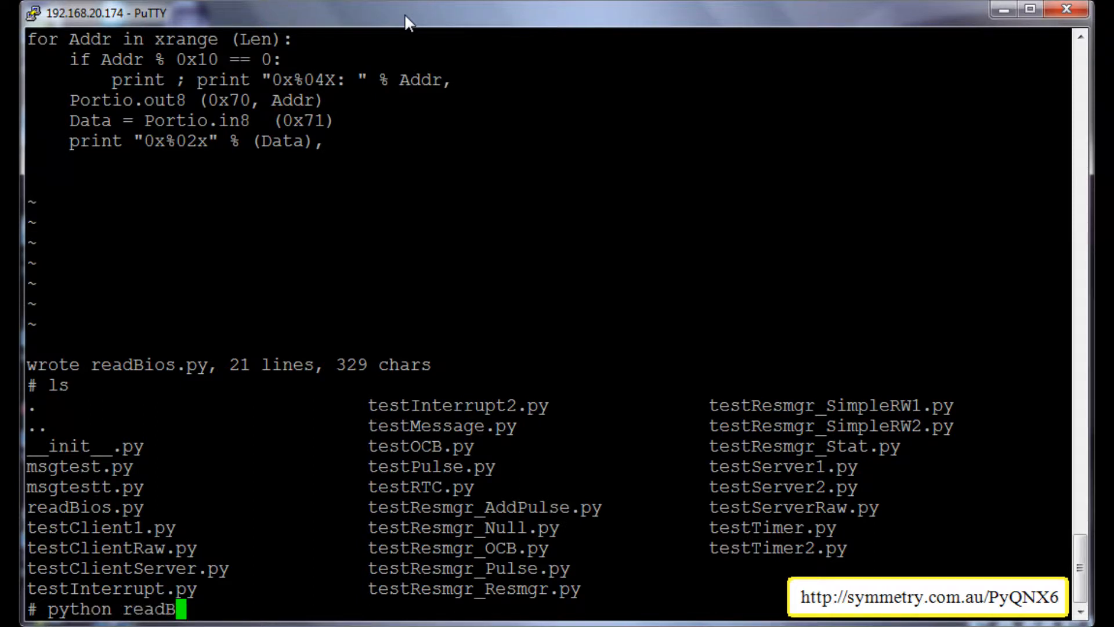
{"action": "type", "text": "ios.py"}
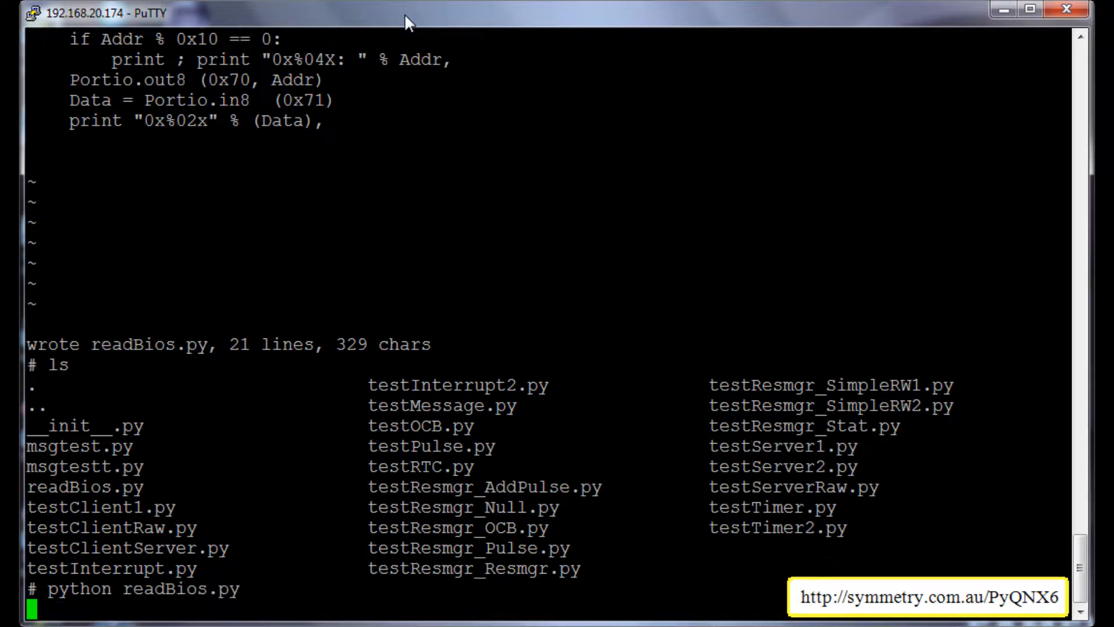